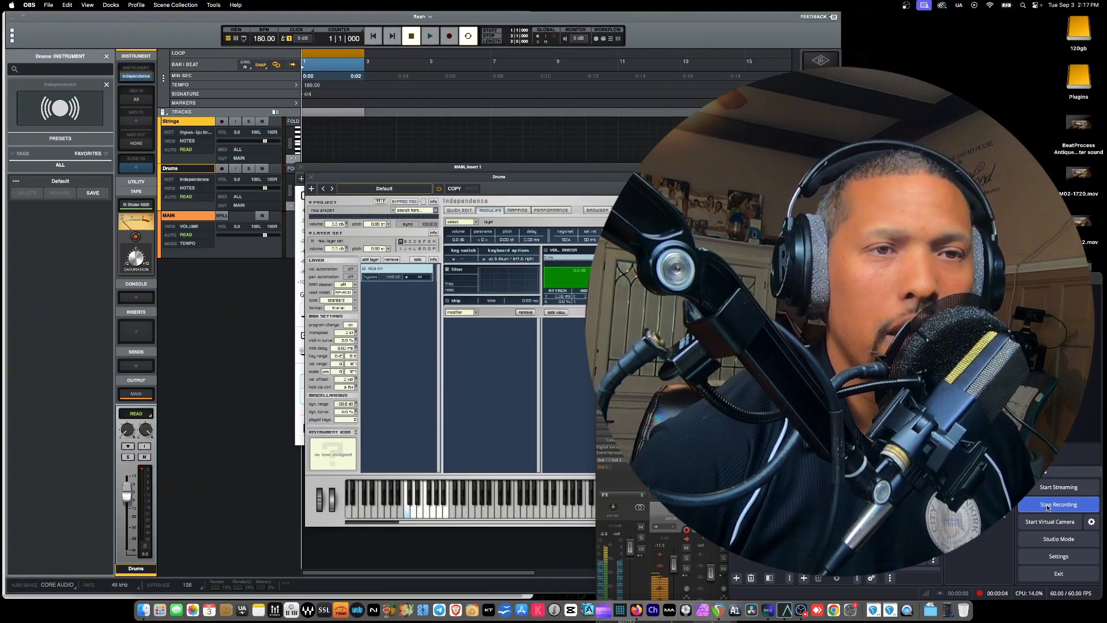
Drag the Independence window leftward so it sits beside the Strings and Drums track list
click(1058, 504)
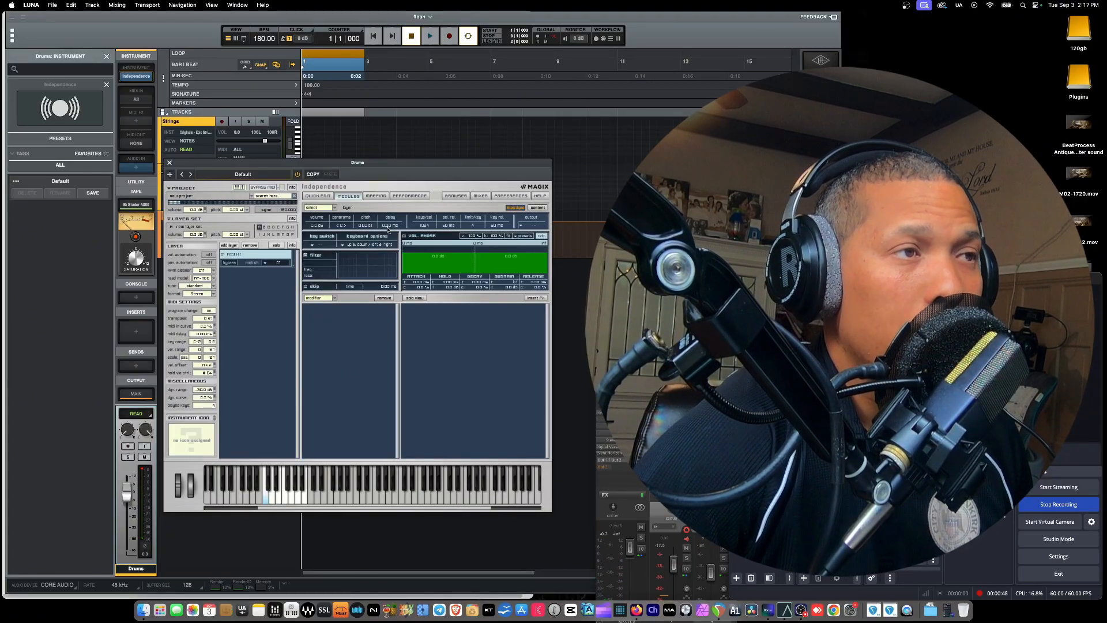
View the sampler's Mapping page, then switch to its Performance page
click(376, 196)
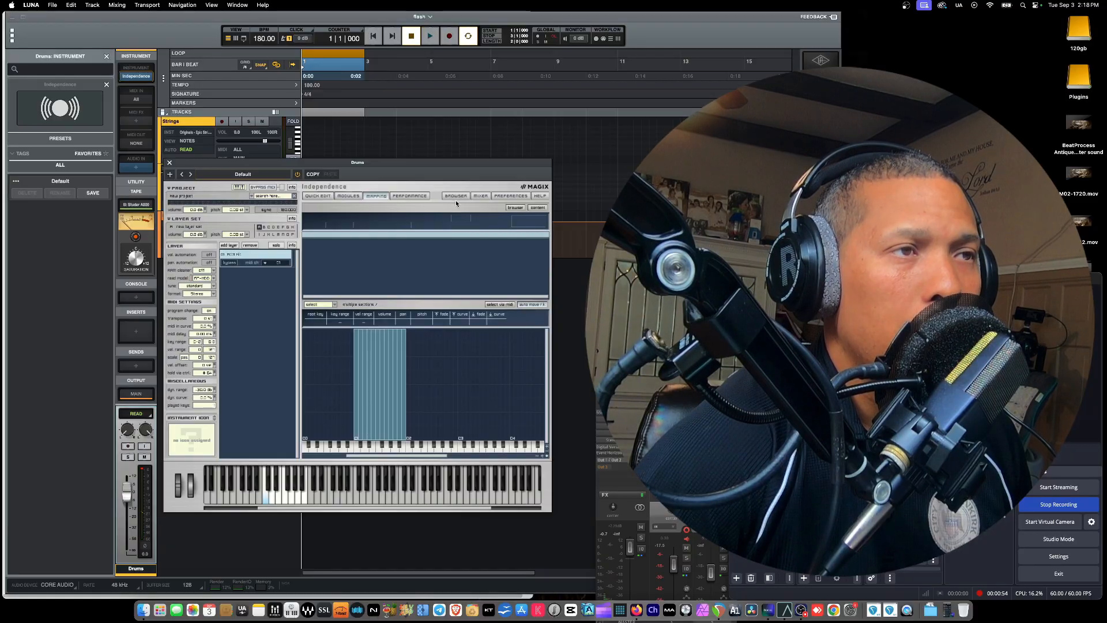
click(409, 196)
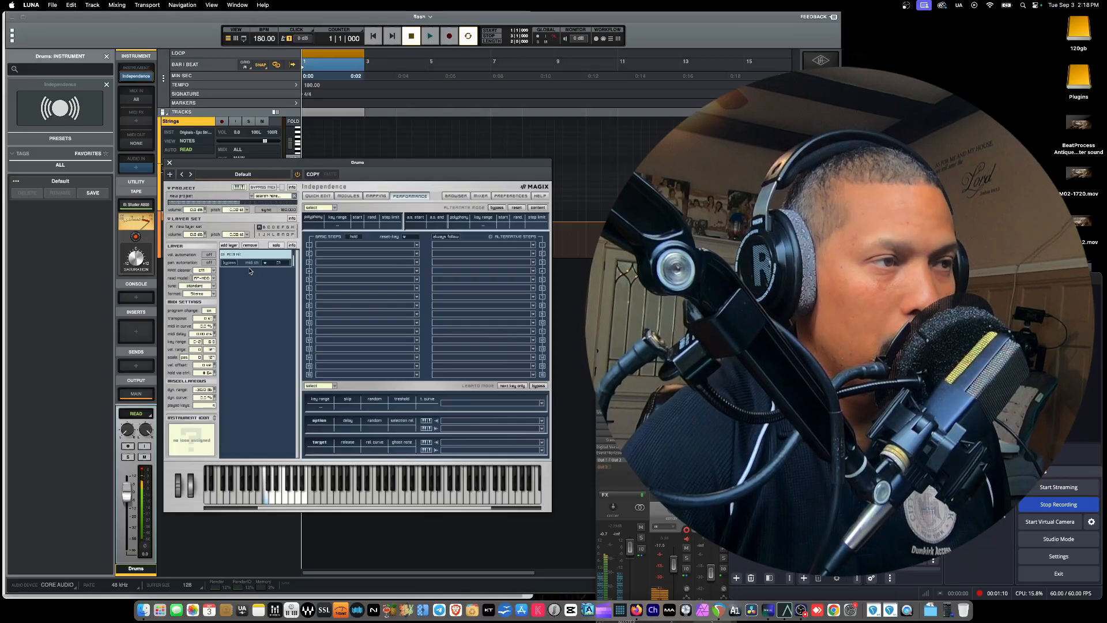
Bring up the empty layer slot's options menu to pick a drum kit from Independence Free - Instruments
click(292, 245)
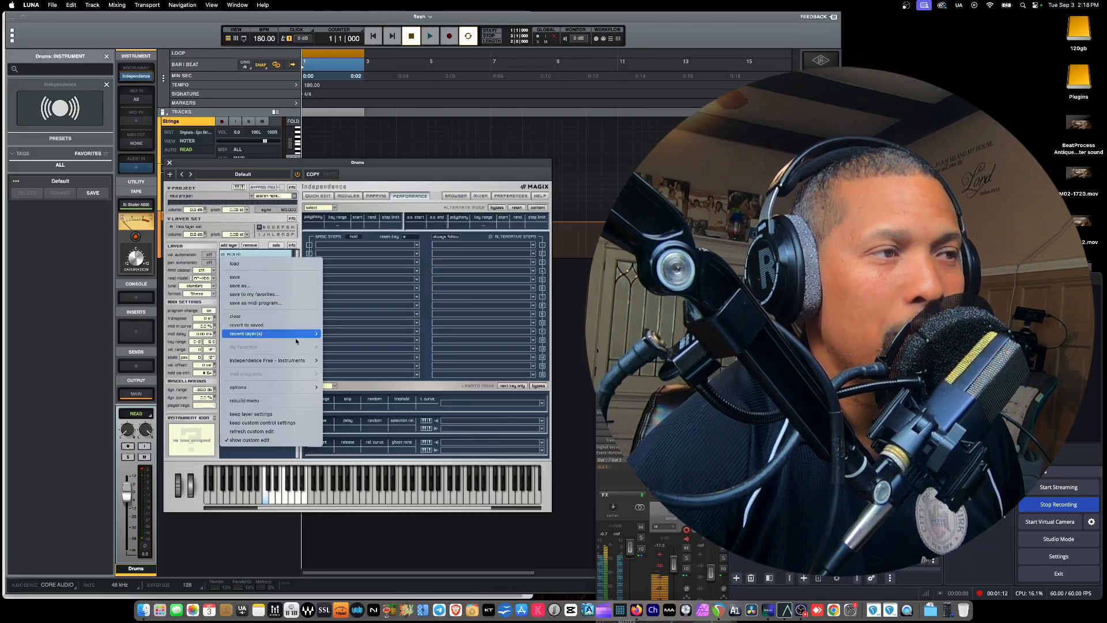
mouse_move(257, 351)
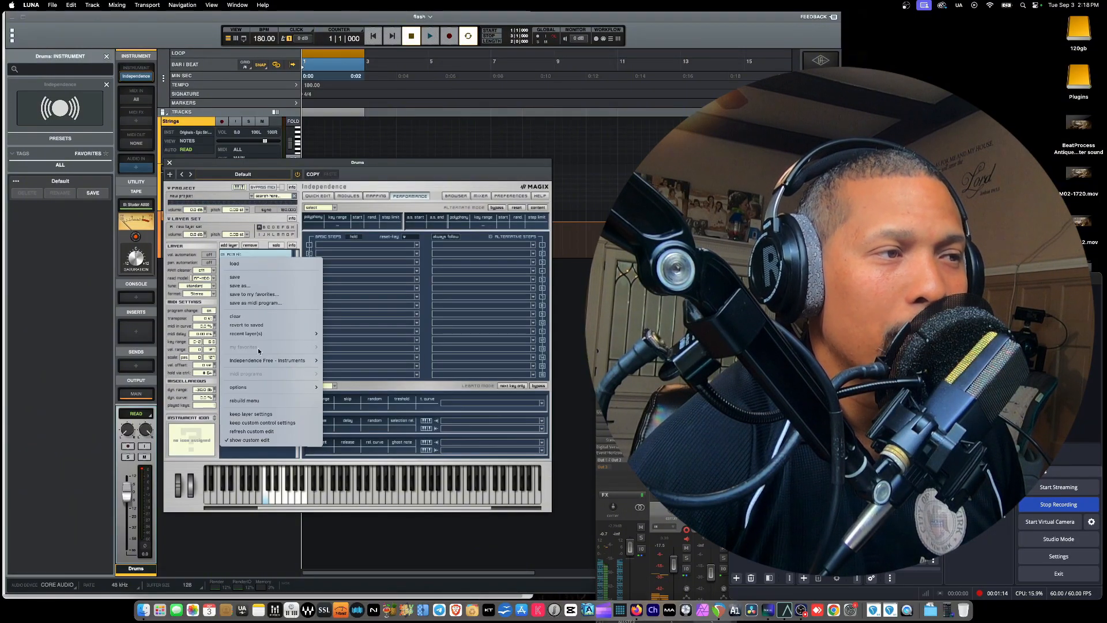
mouse_move(269, 360)
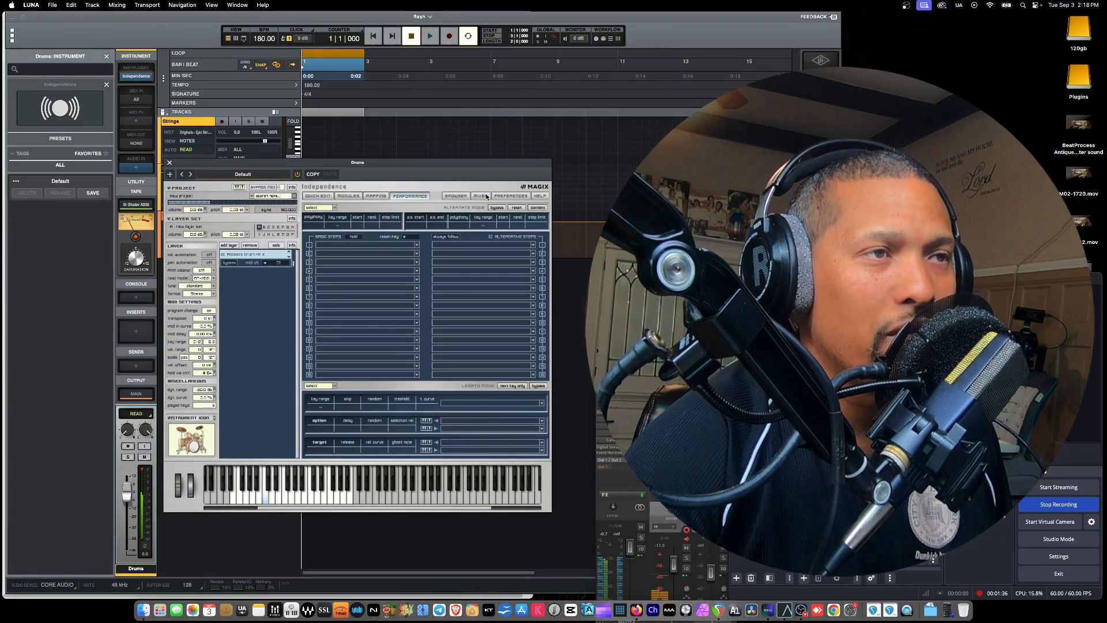
Review the drum layer's Mixer, Browser and Mapping pages, ending on Quick Edit
click(480, 196)
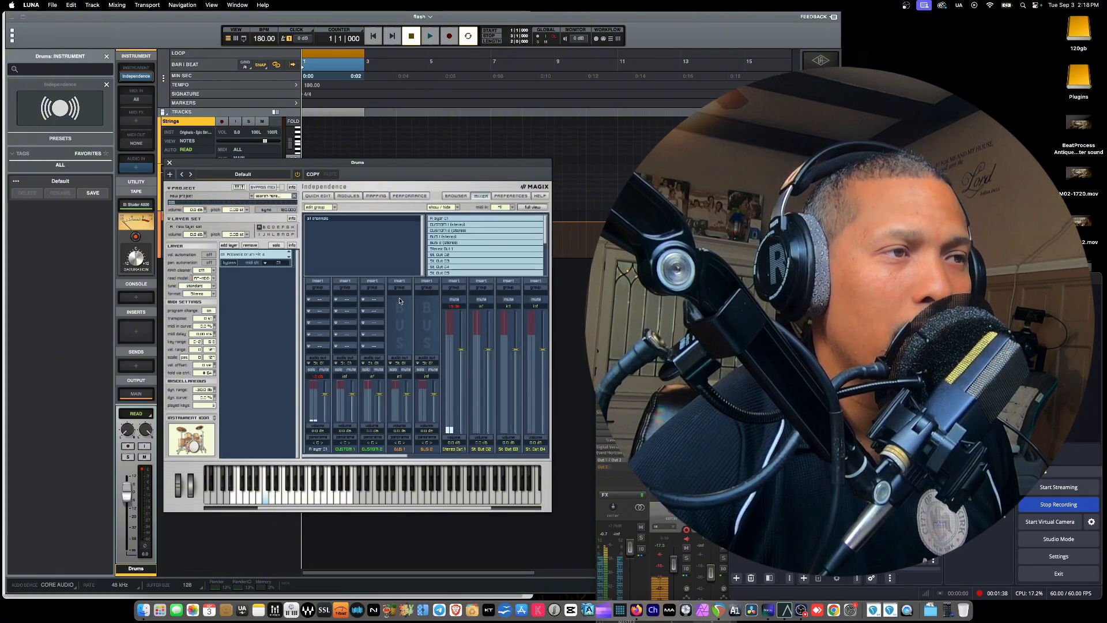
mouse_move(395, 254)
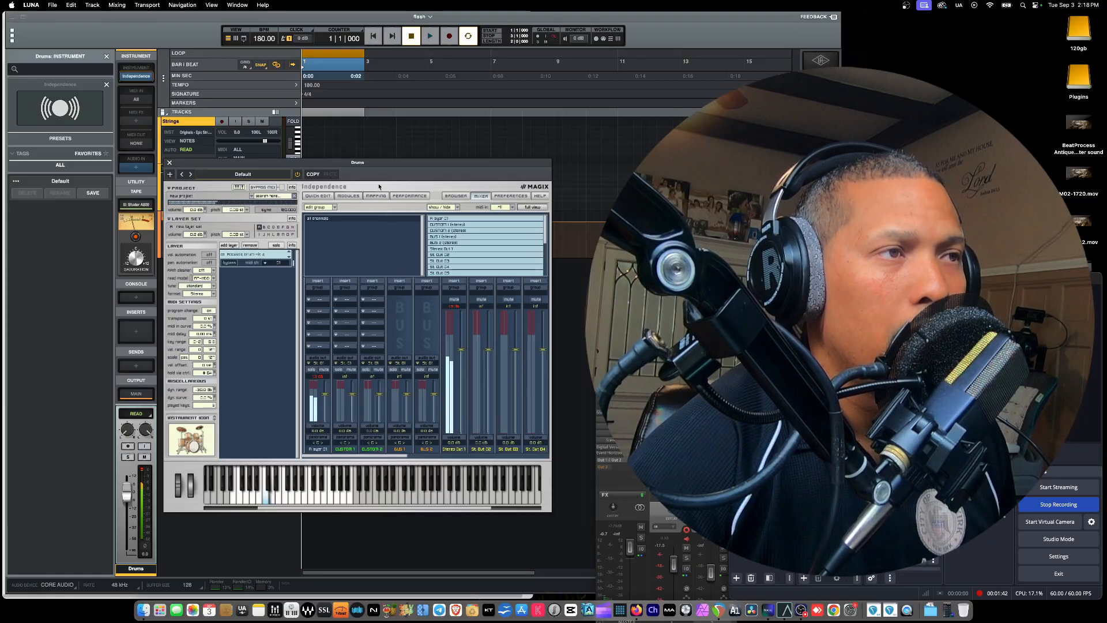
click(455, 196)
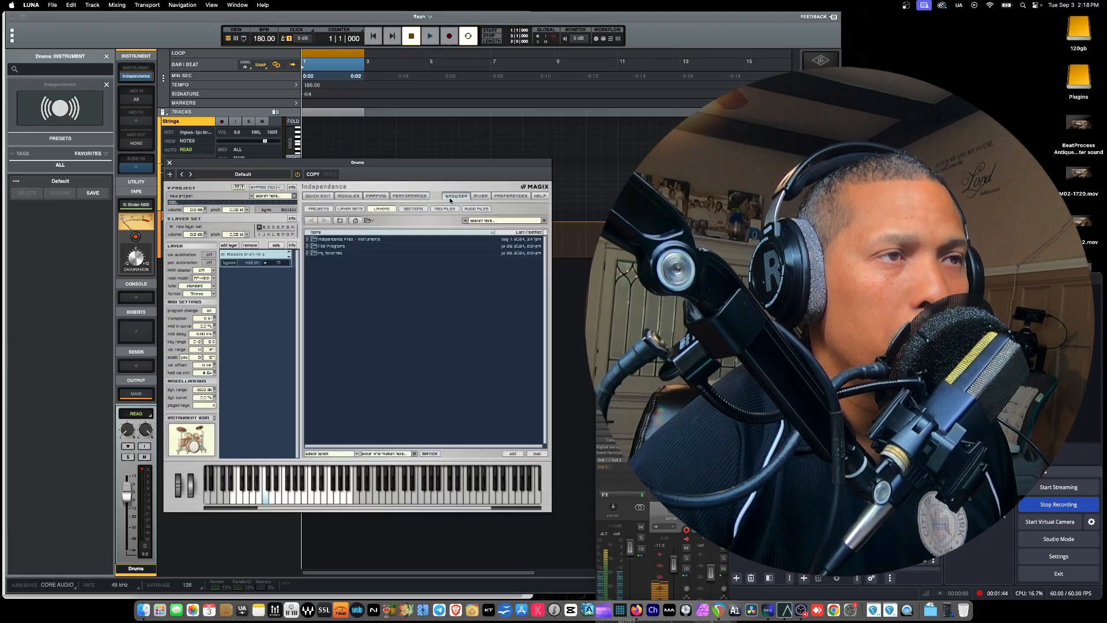
click(376, 196)
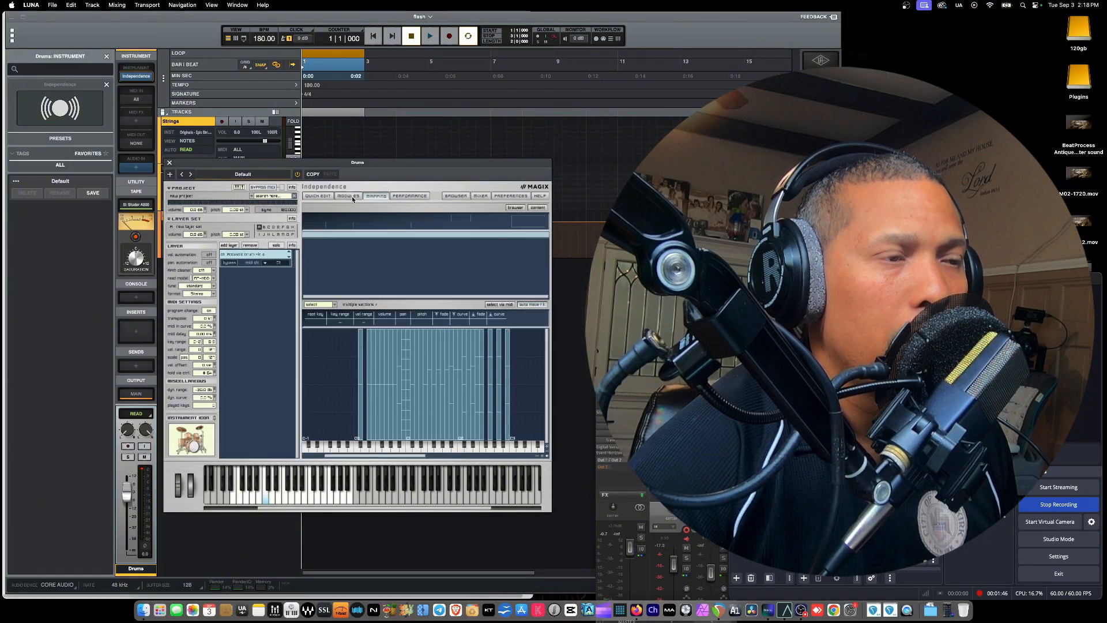
click(318, 196)
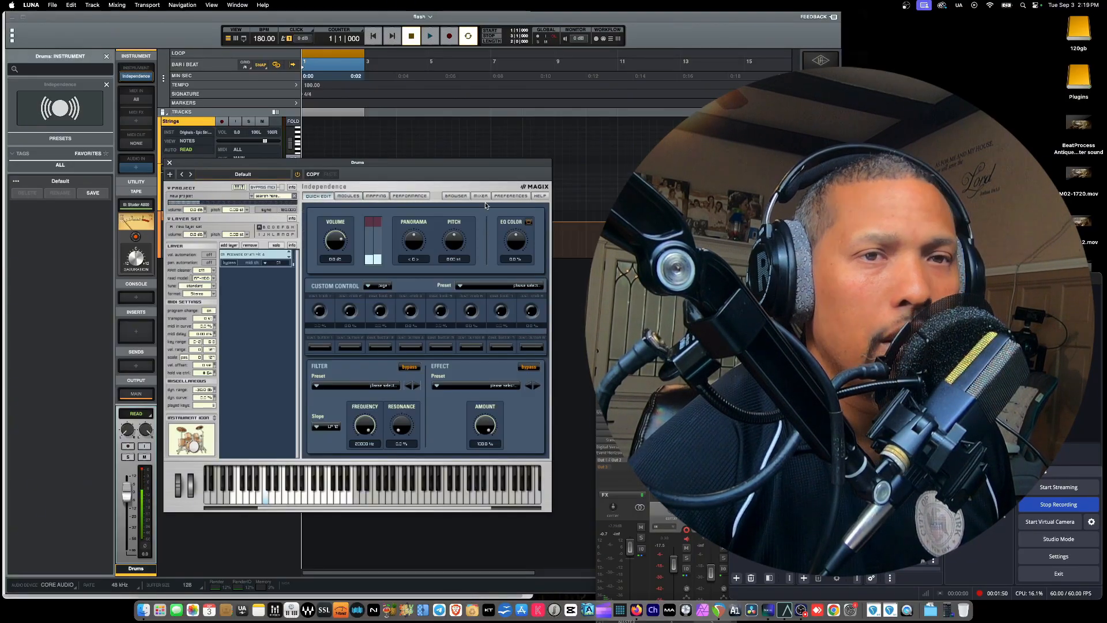
click(510, 196)
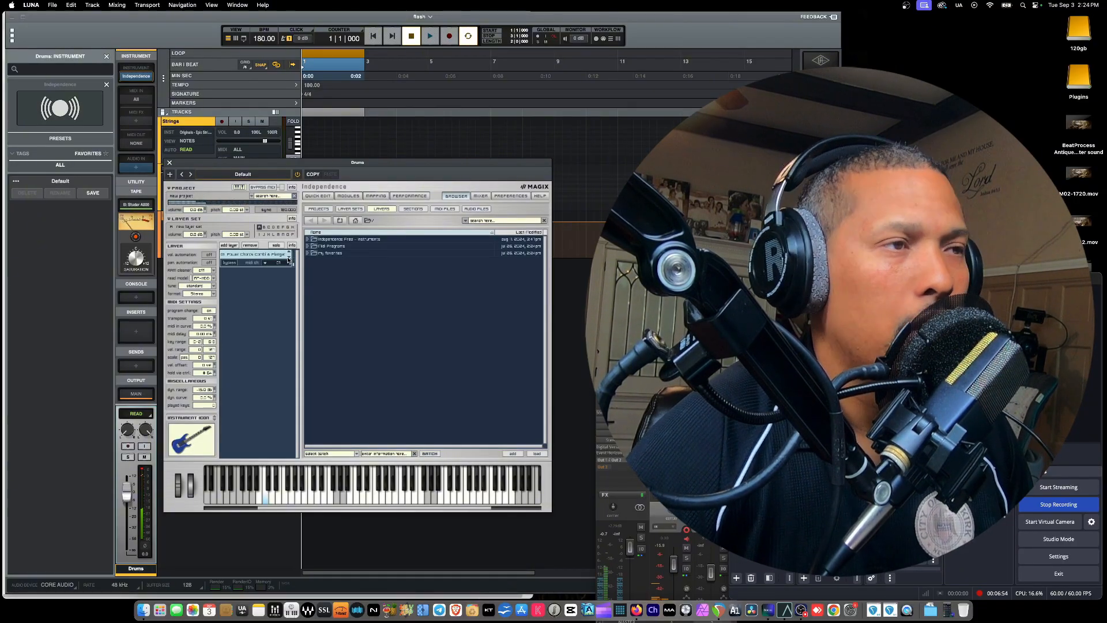
From 04 Electric Pianos, audition E-Piano Ballad & Pad, then settle on E-Piano Pro
click(288, 254)
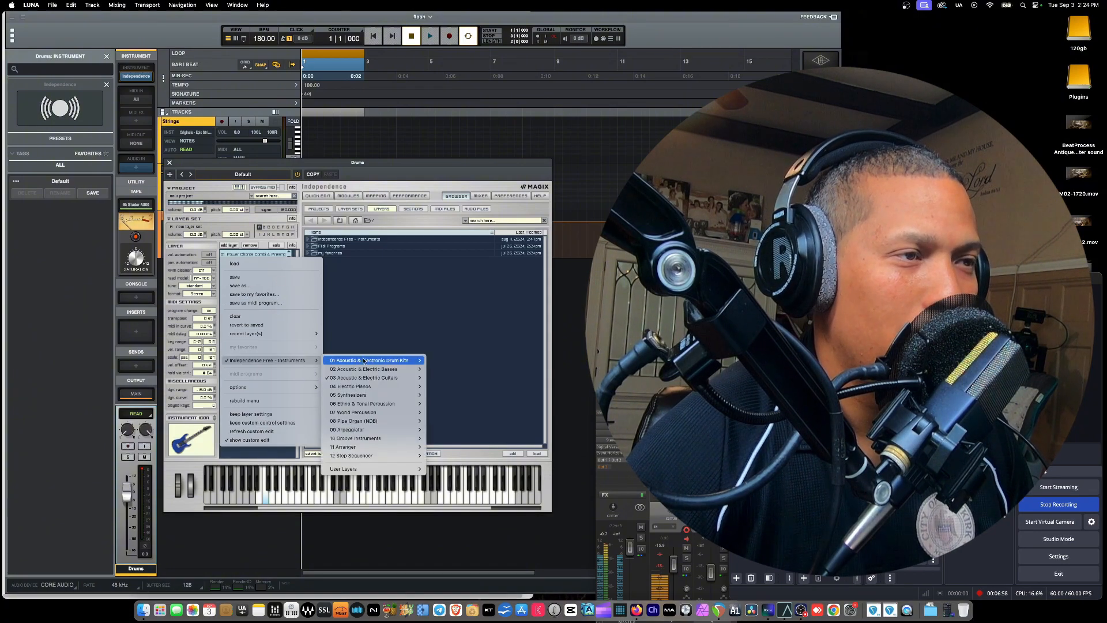
mouse_move(363, 377)
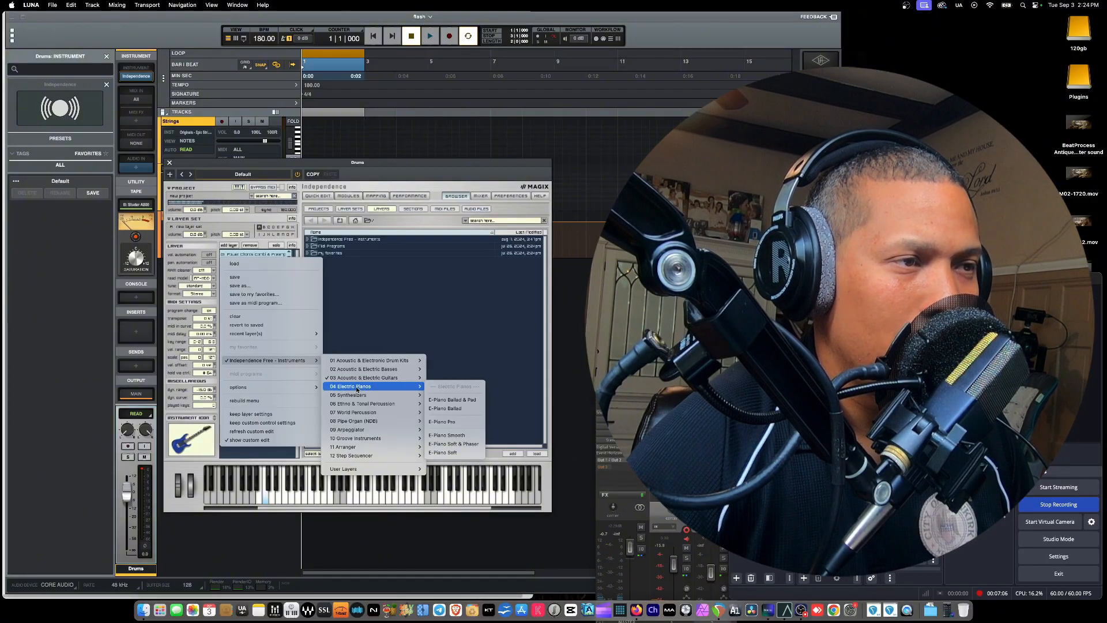
mouse_move(452, 399)
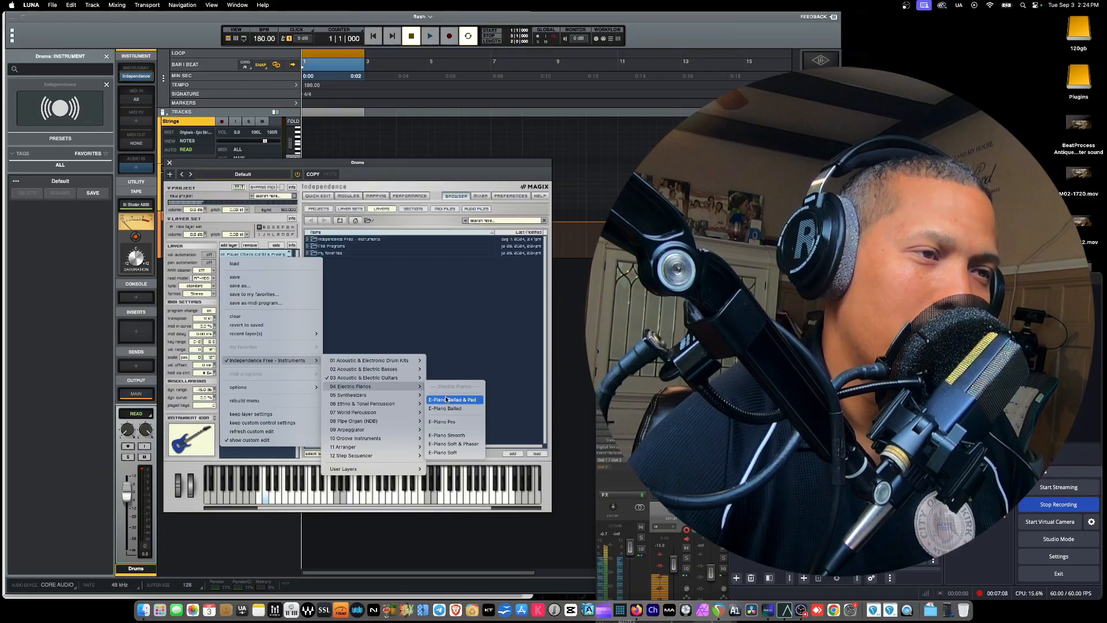
click(452, 399)
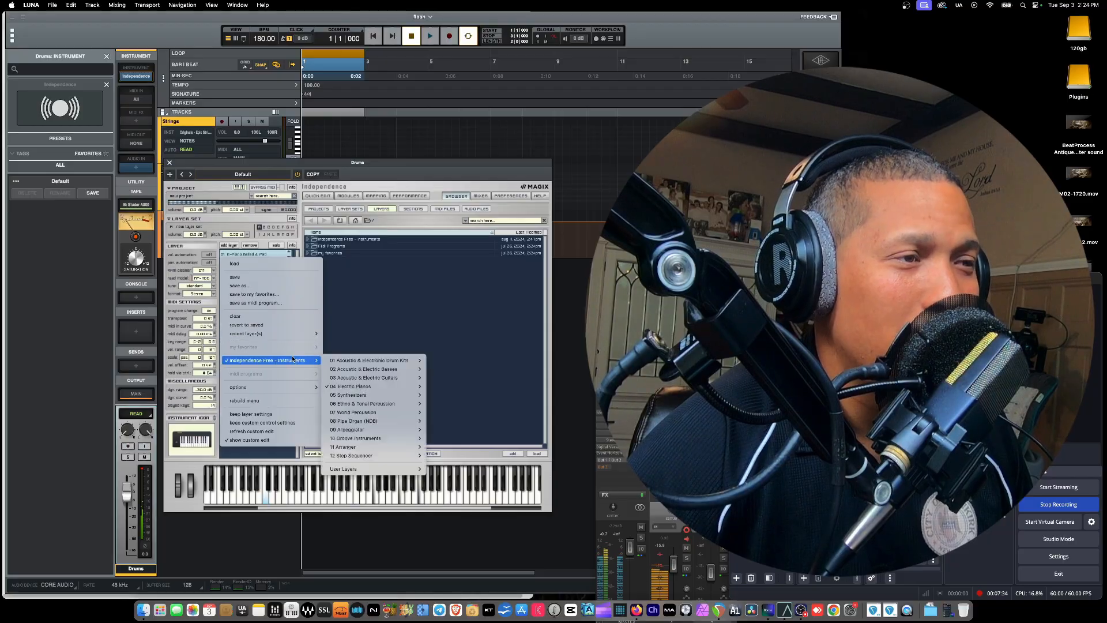
mouse_move(348, 394)
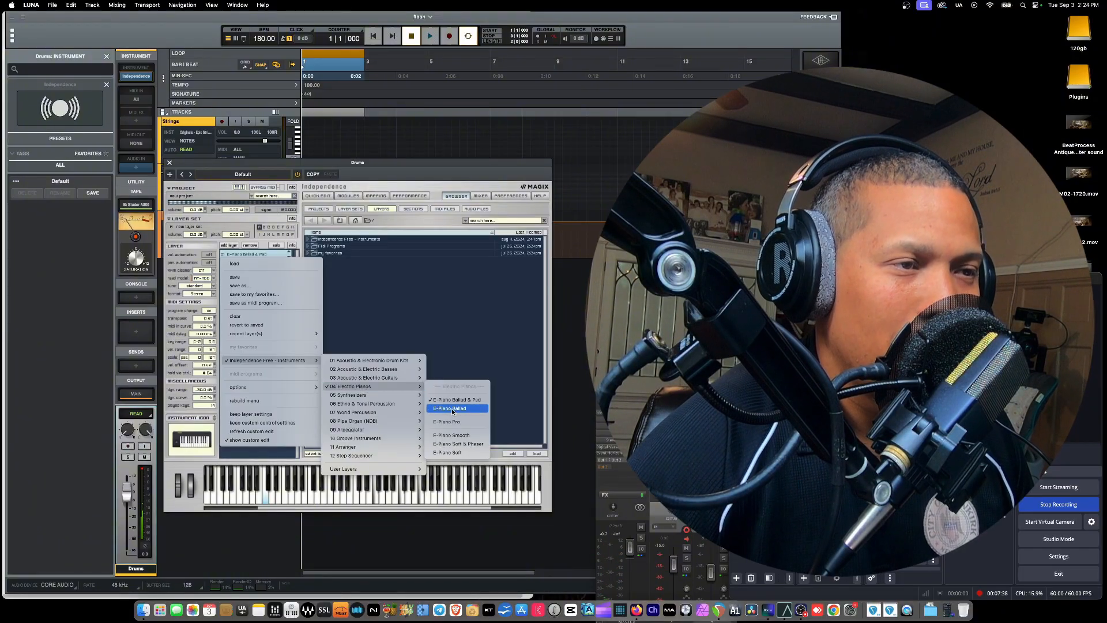
mouse_move(445, 422)
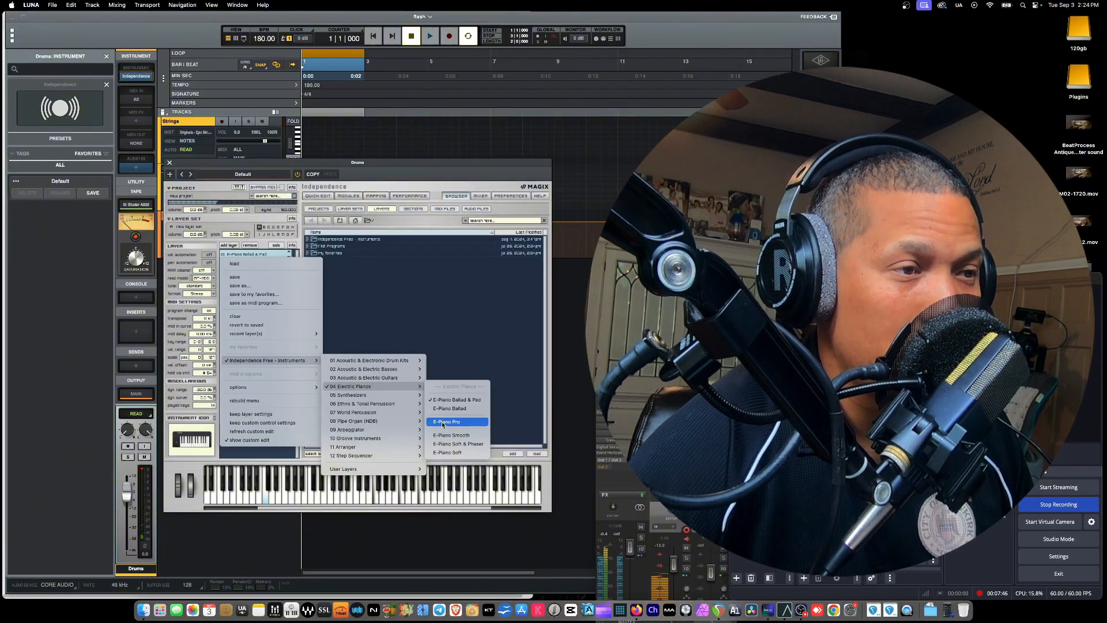
click(446, 421)
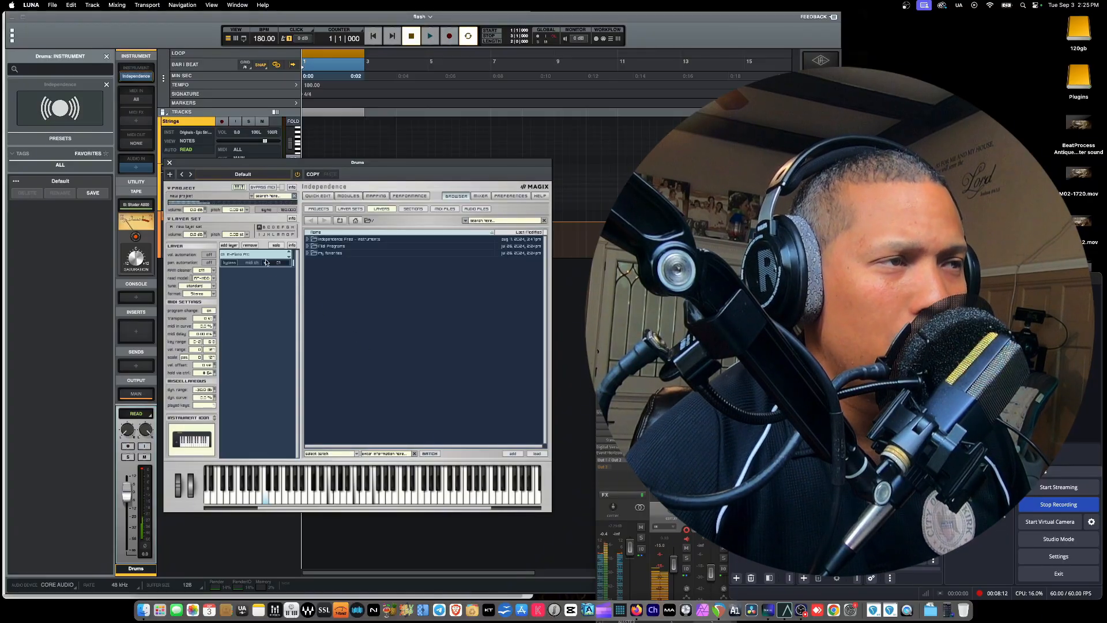
Audition 05 Synthesizers presets on the layer, ending with Hard Bass loaded
click(253, 254)
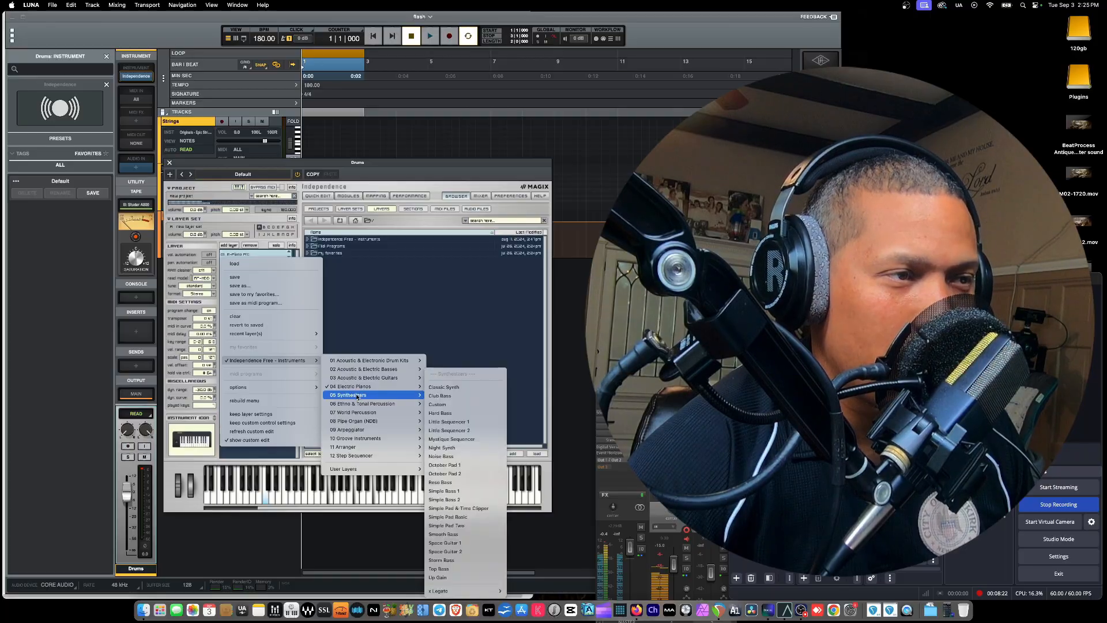
mouse_move(408, 399)
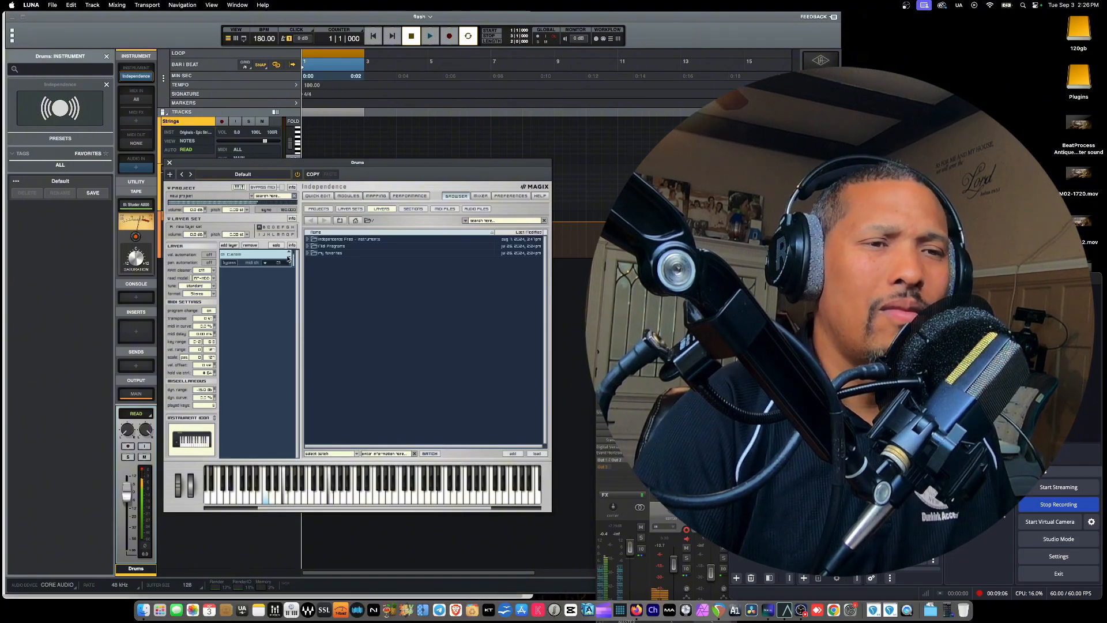
click(288, 254)
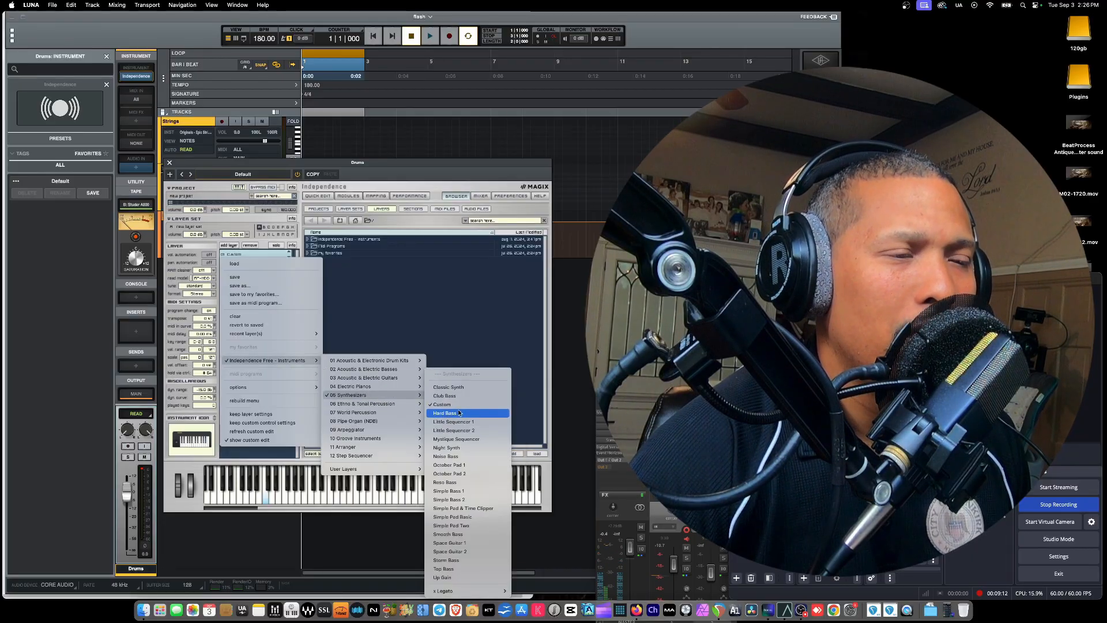
click(449, 413)
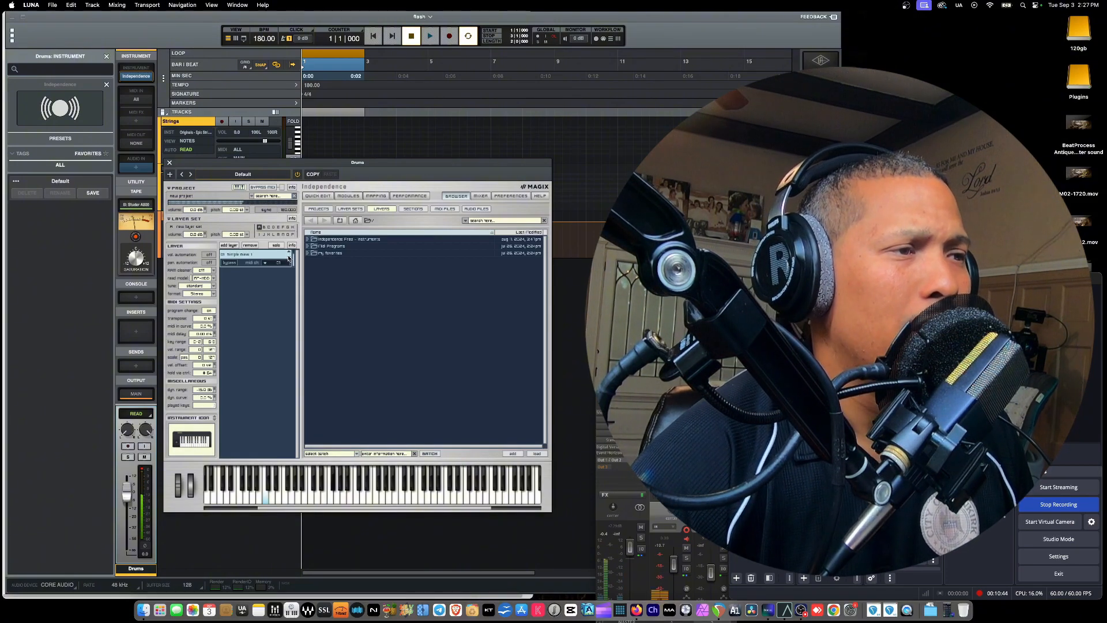
Load Cow Tin & Big Room from 06 Ethnic & Tonal Percussion onto the layer
click(288, 254)
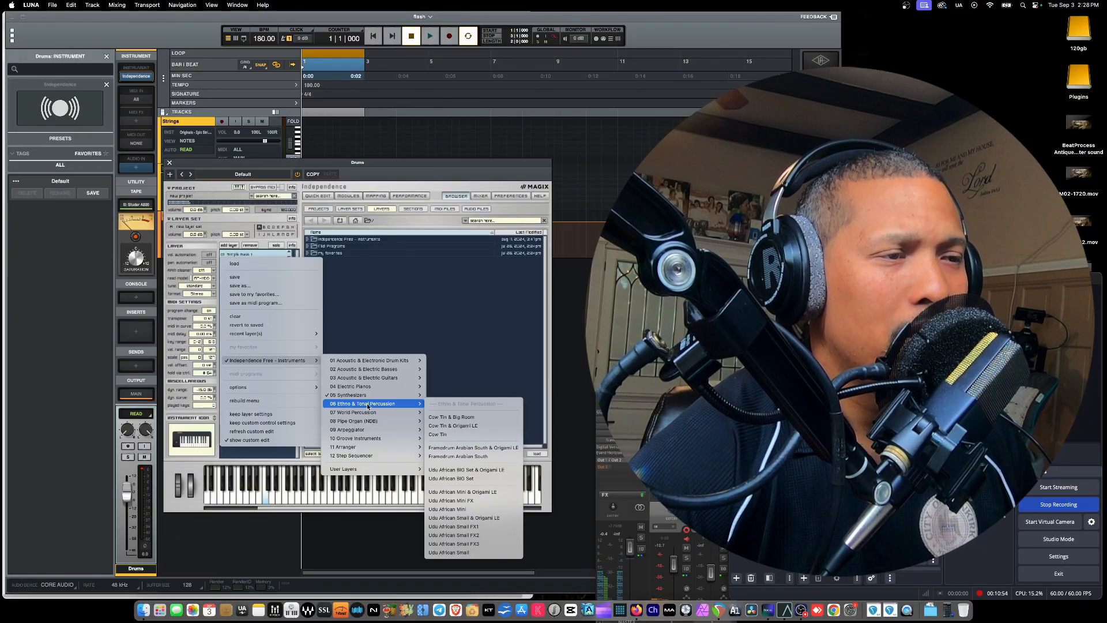
mouse_move(452, 416)
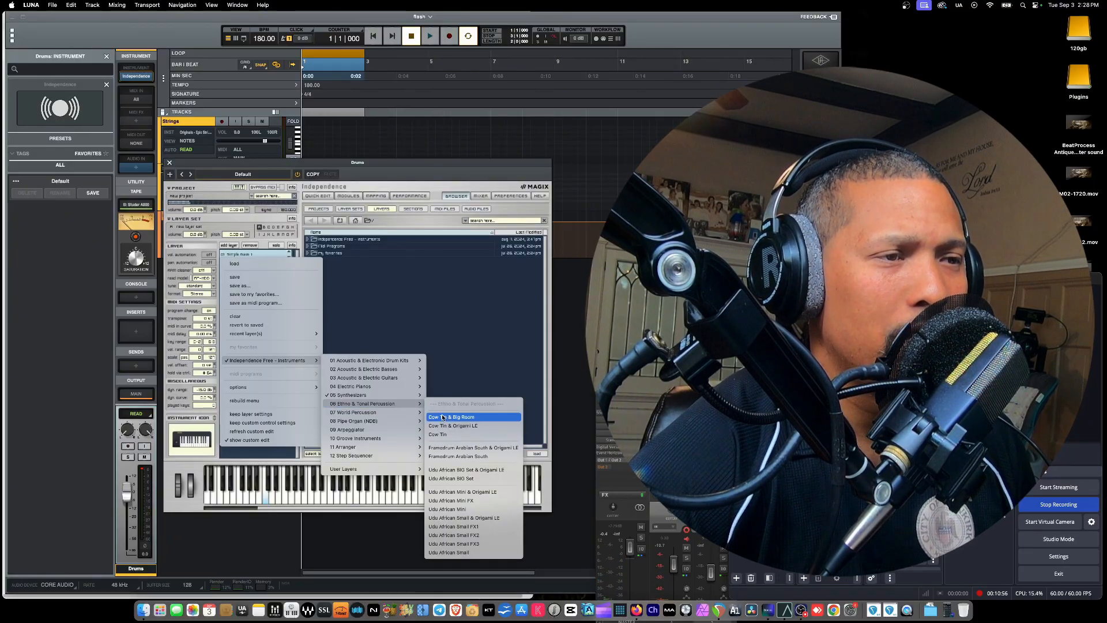
click(451, 416)
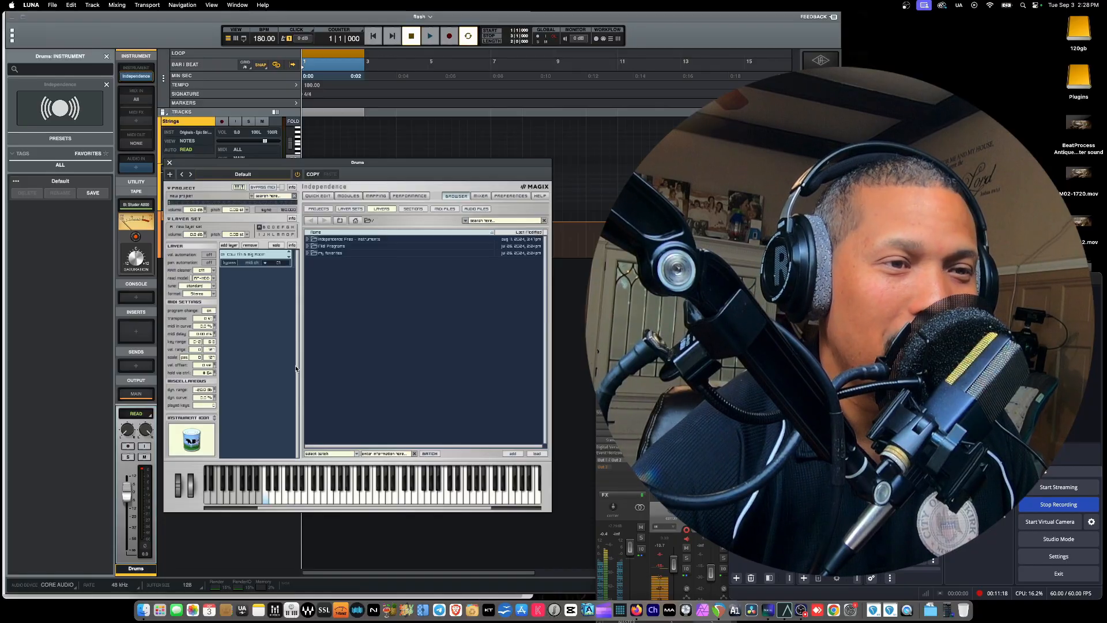
mouse_move(341, 341)
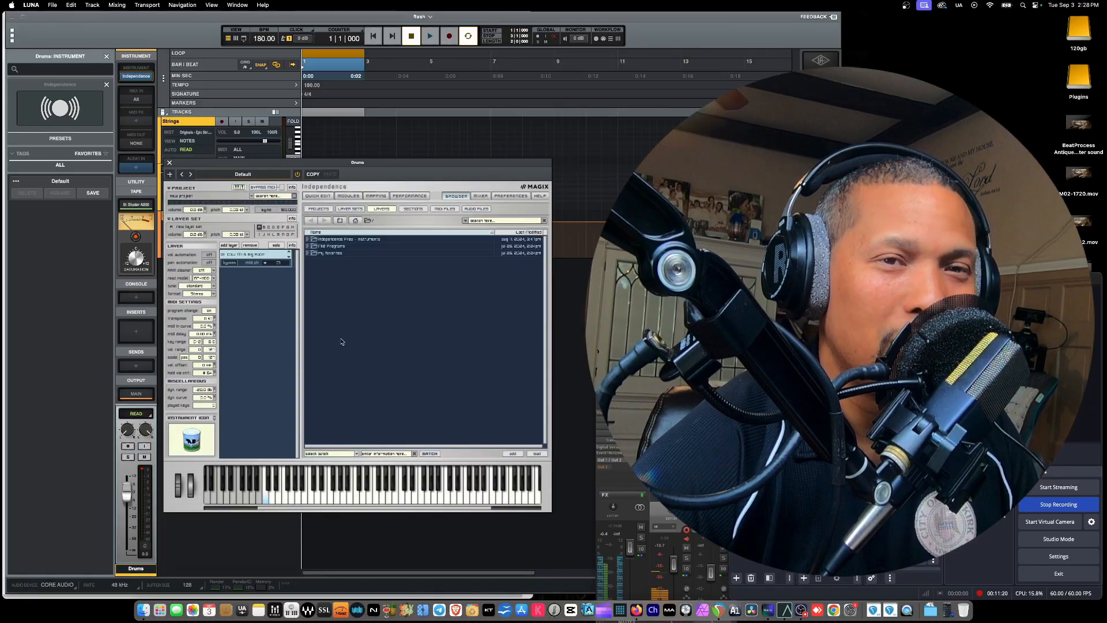
mouse_move(434, 370)
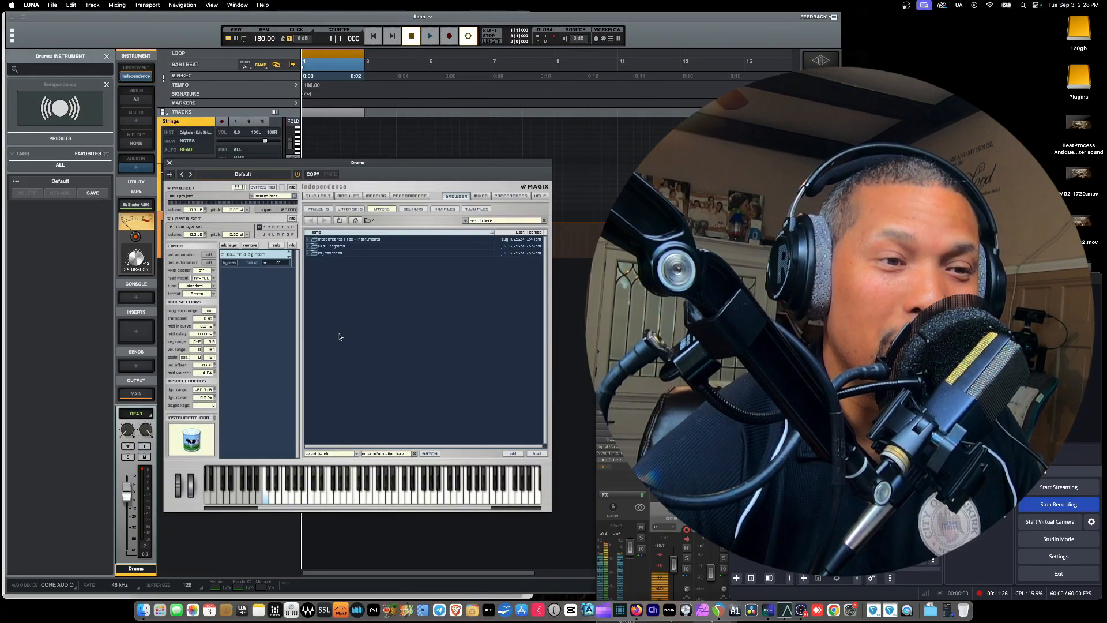
mouse_move(298, 275)
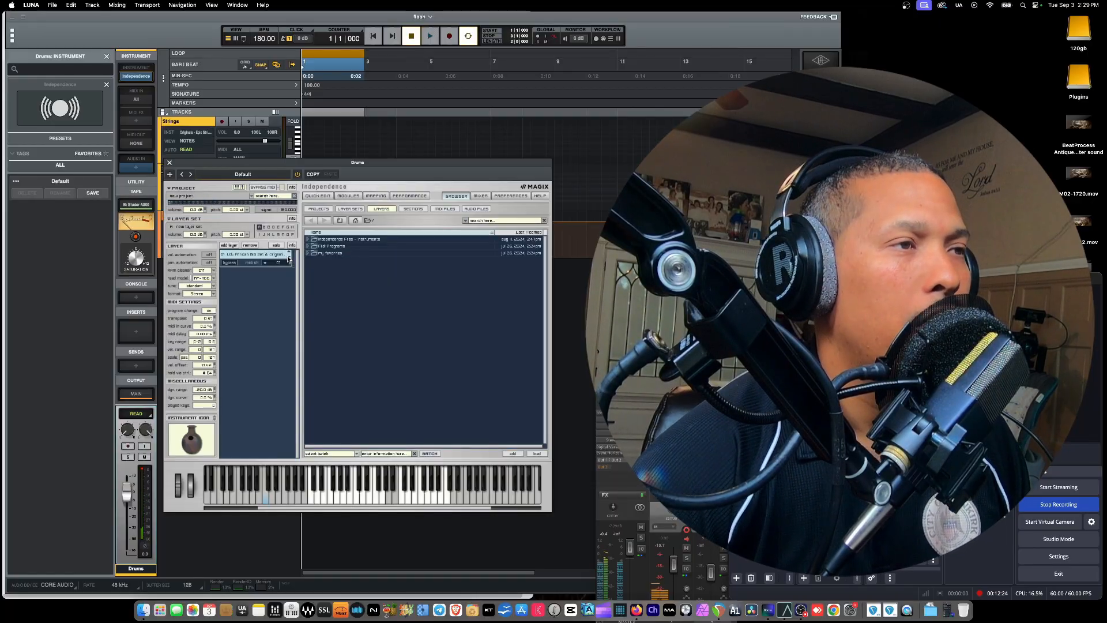
Bring up the layer menu to choose 07 World Percussion > Cajon Peru & Origami LE
click(289, 254)
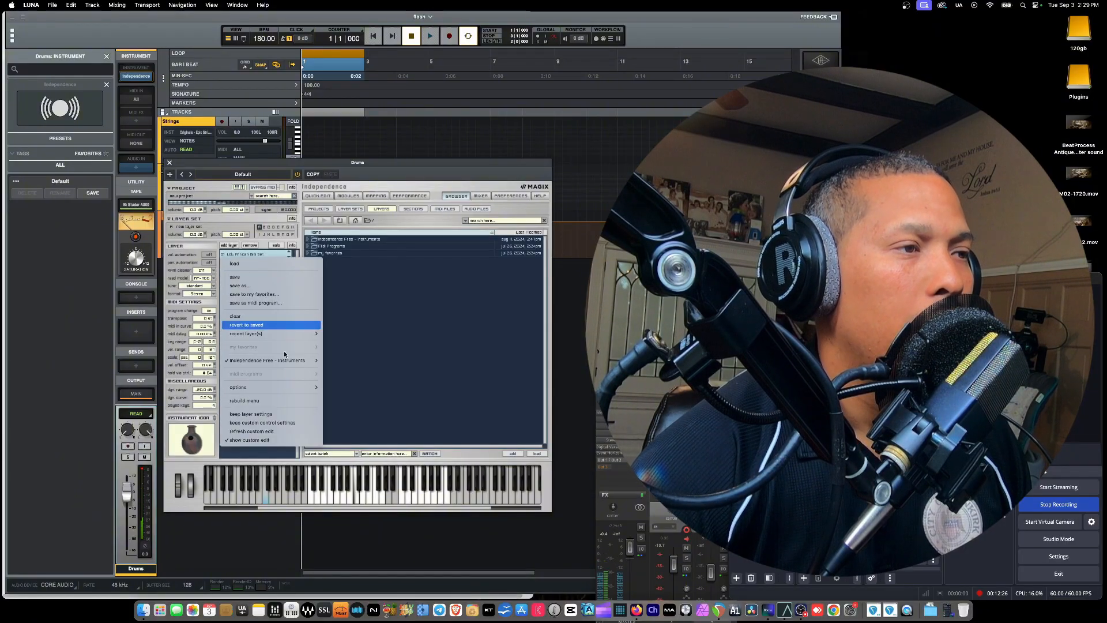
mouse_move(269, 360)
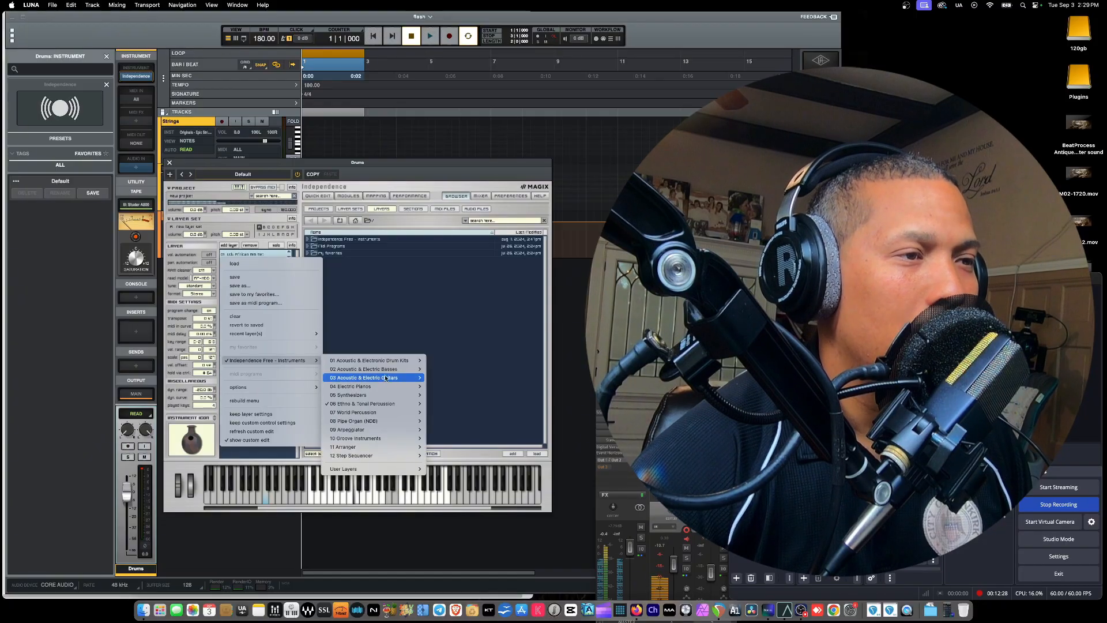
mouse_move(363, 404)
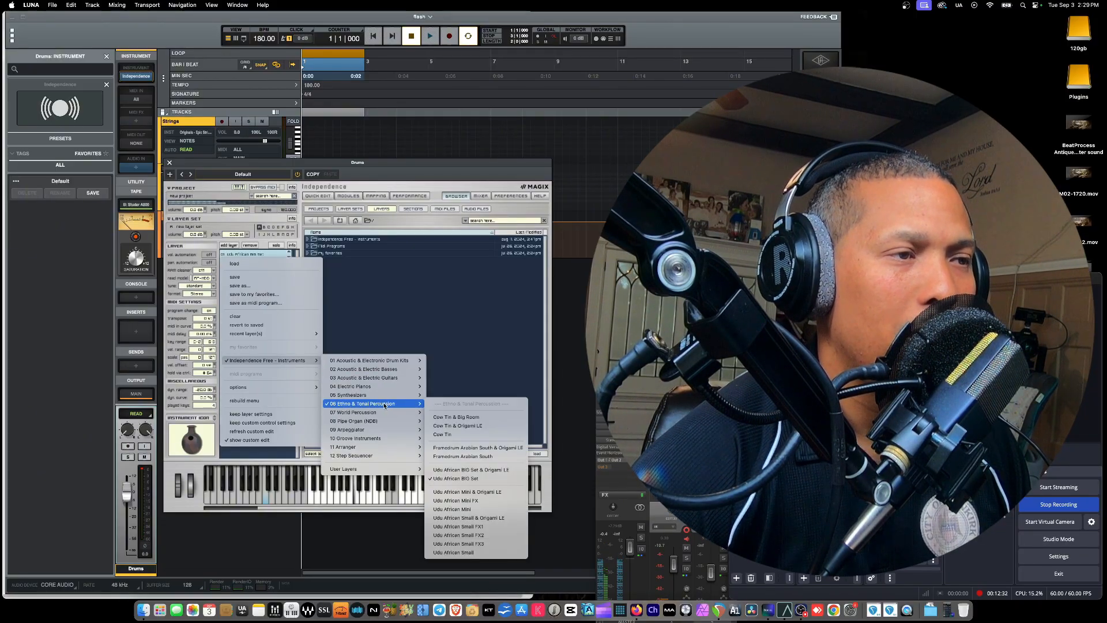
mouse_move(352, 412)
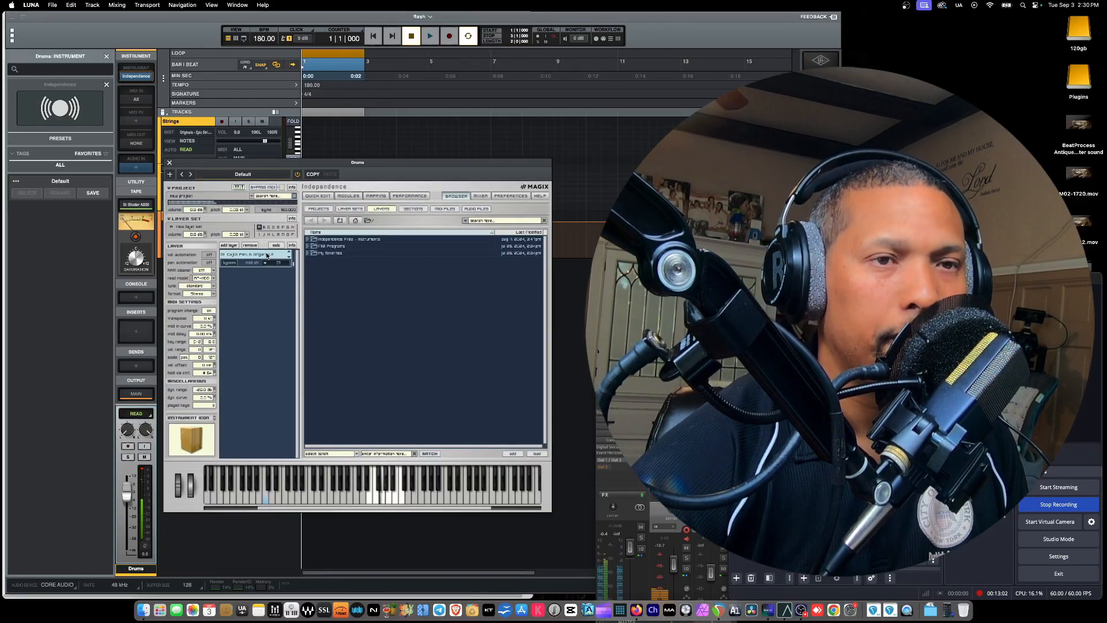
Audition a pipe organ layer, then replace it with a 09 Arpeggiator preset
click(254, 254)
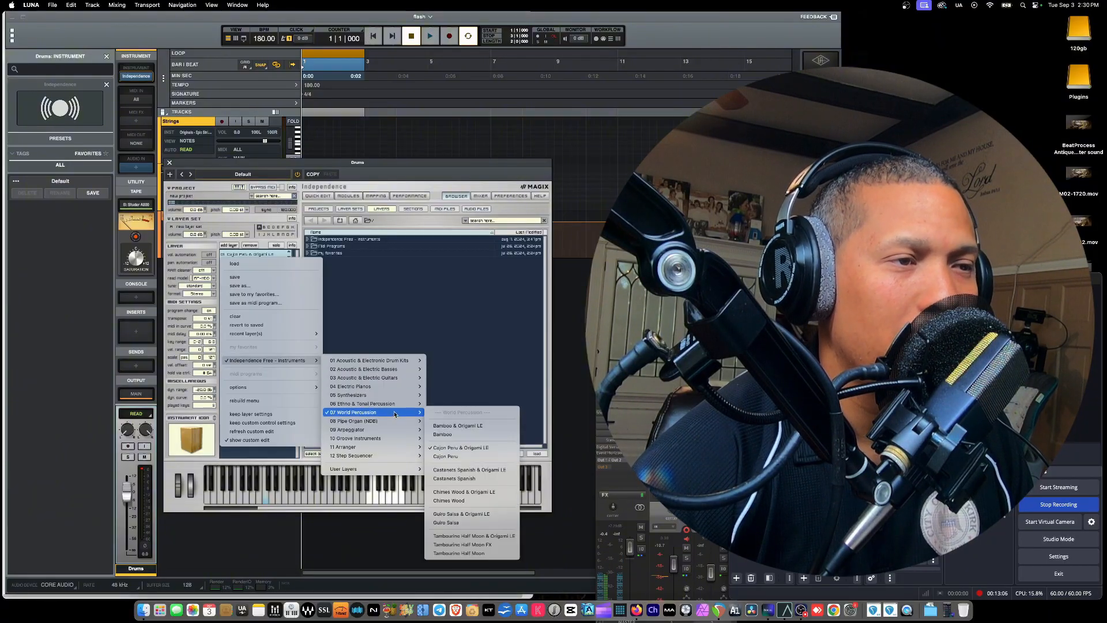
mouse_move(353, 421)
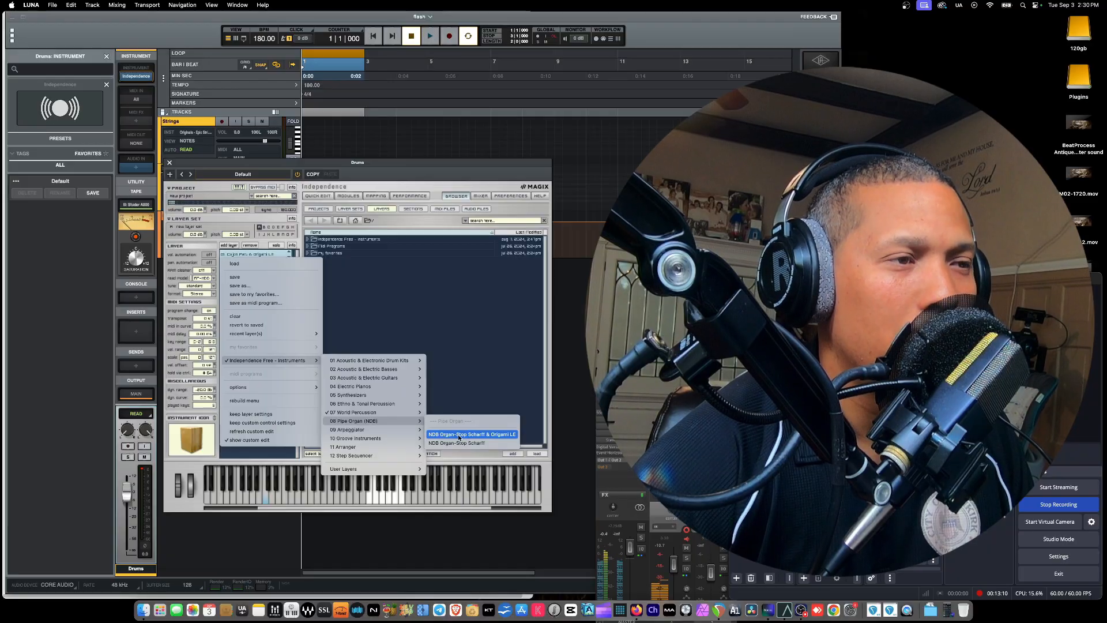
click(470, 434)
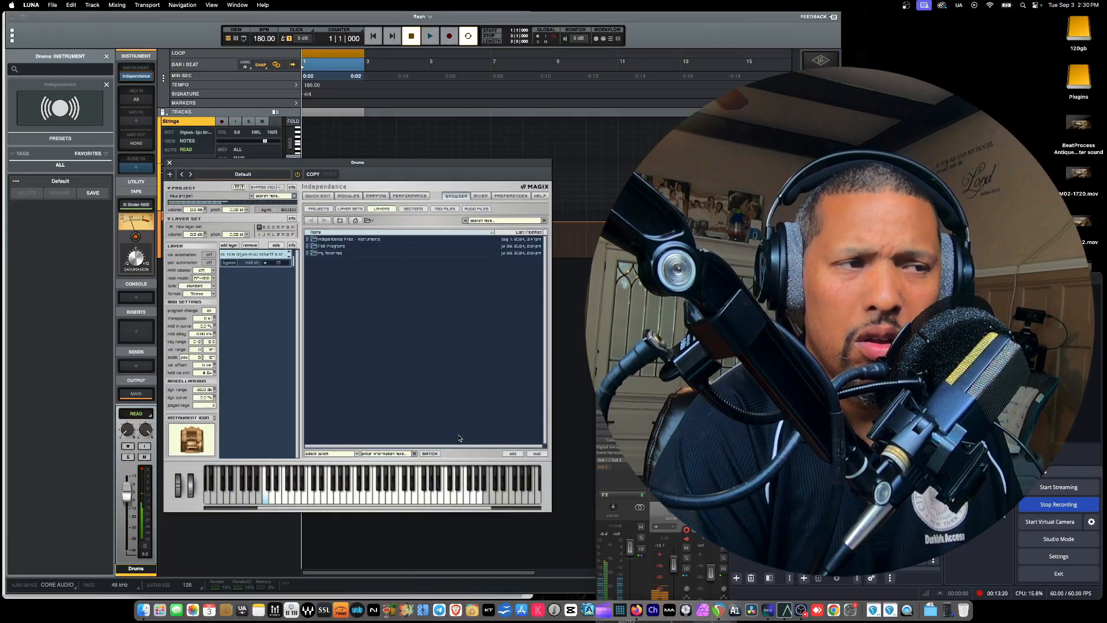
click(254, 253)
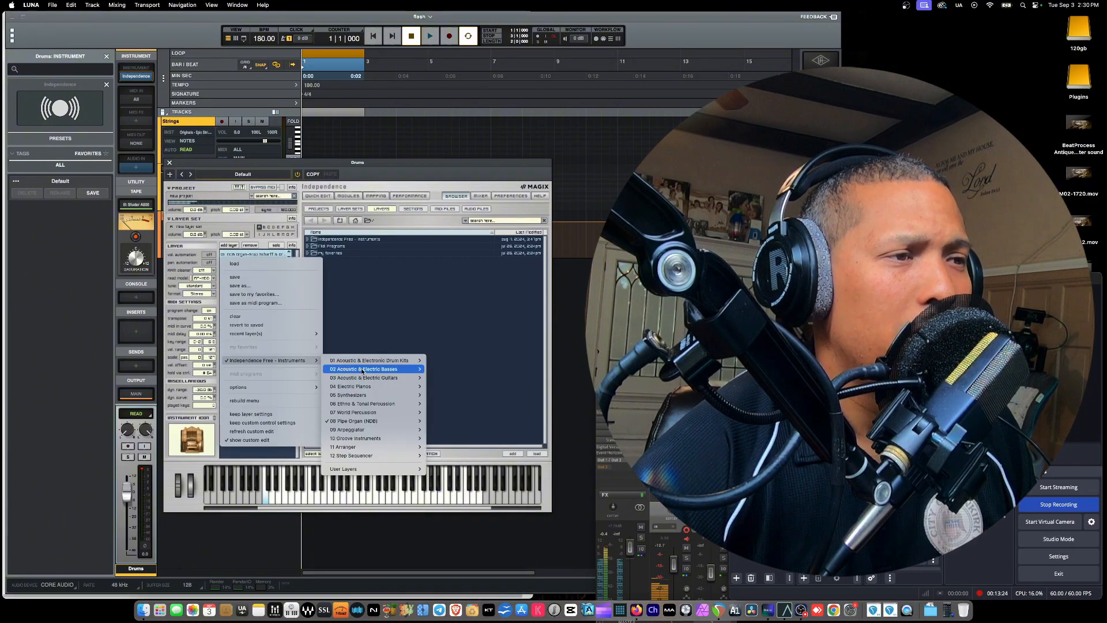
mouse_move(353, 421)
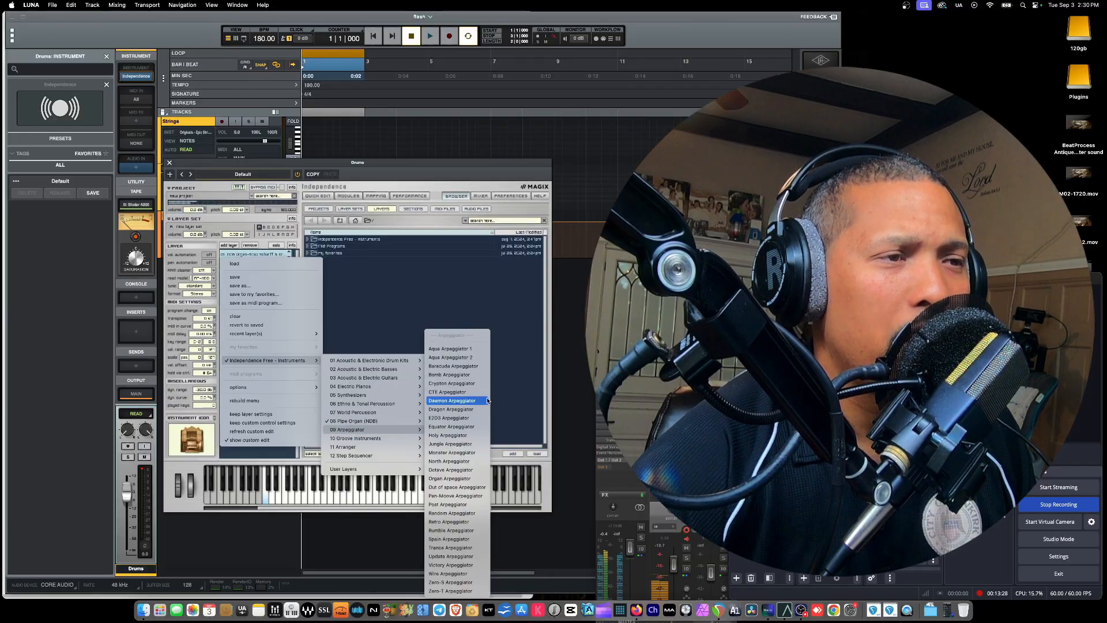
click(452, 400)
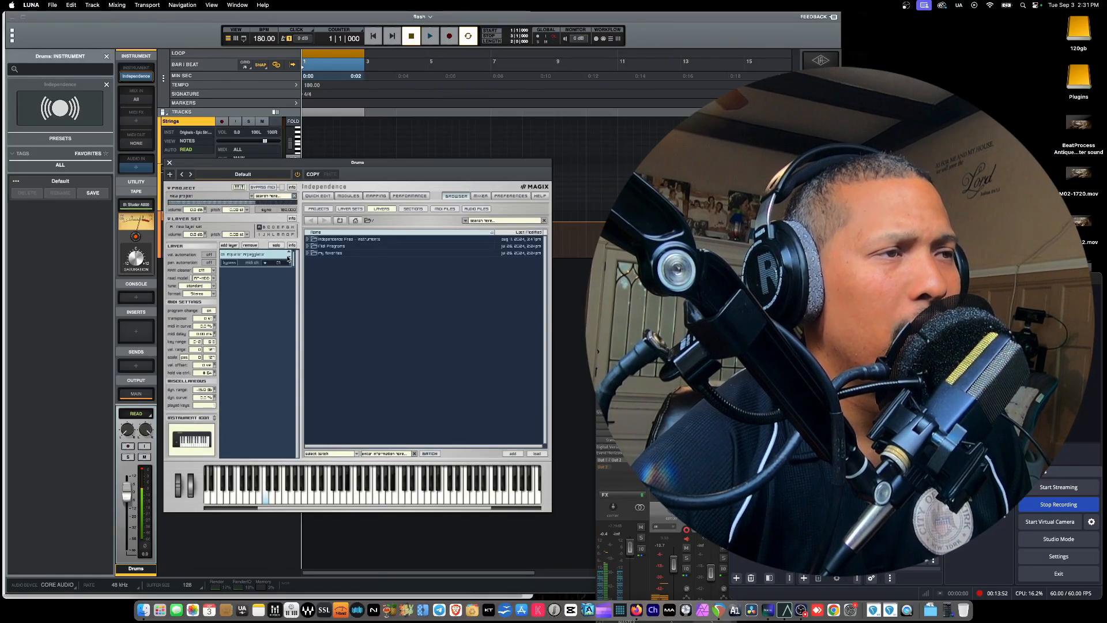
Browse the instrument categories for more presets, finishing on an electric guitar layer
click(254, 254)
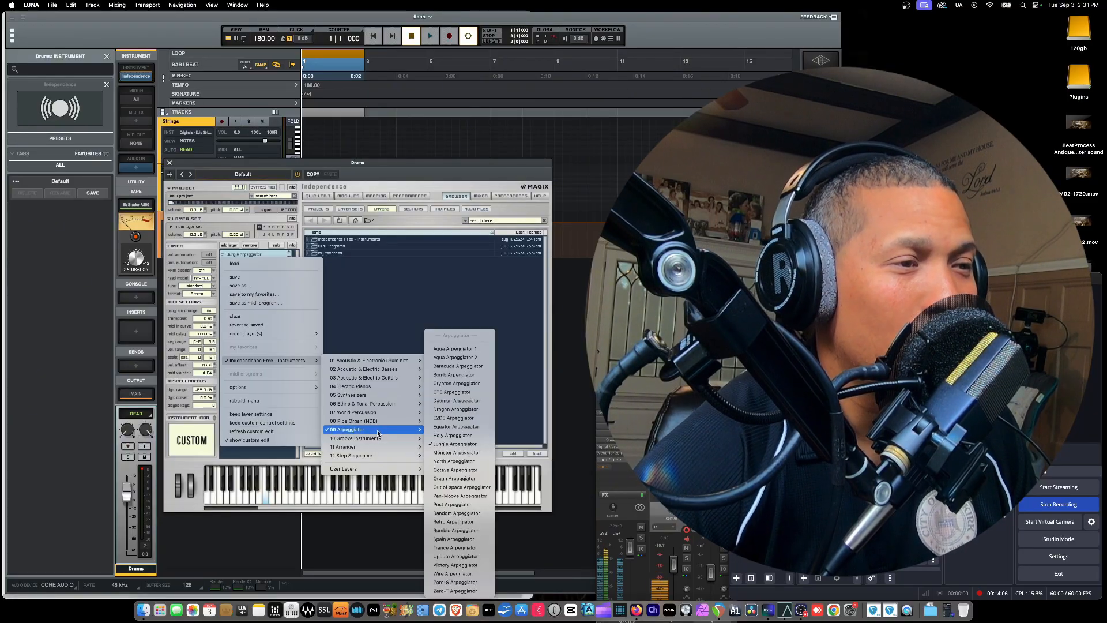
mouse_move(354, 438)
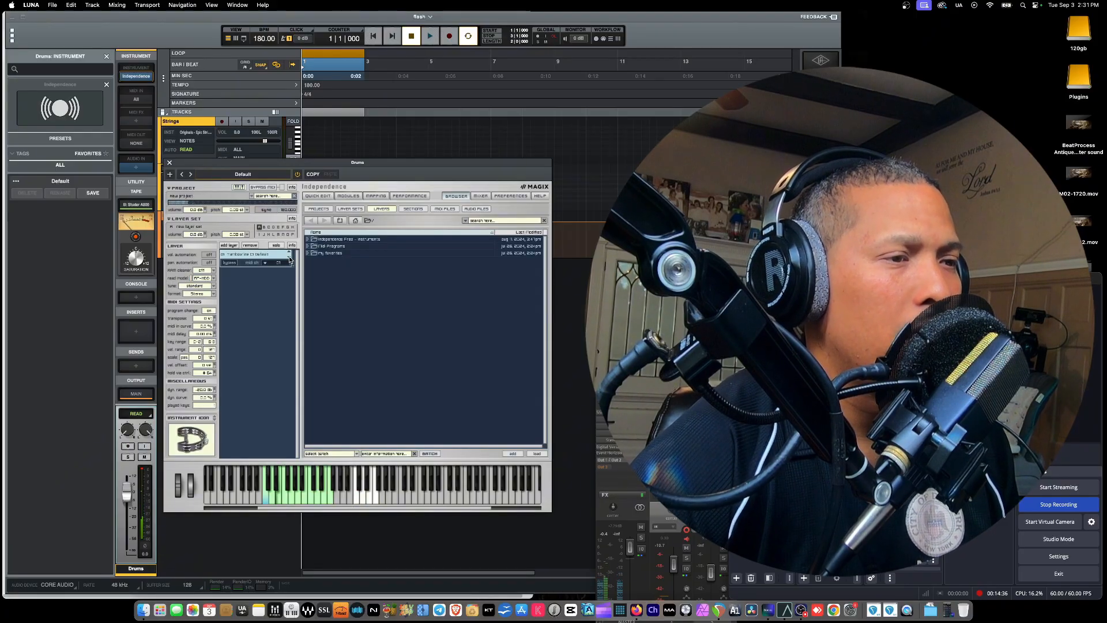
click(288, 254)
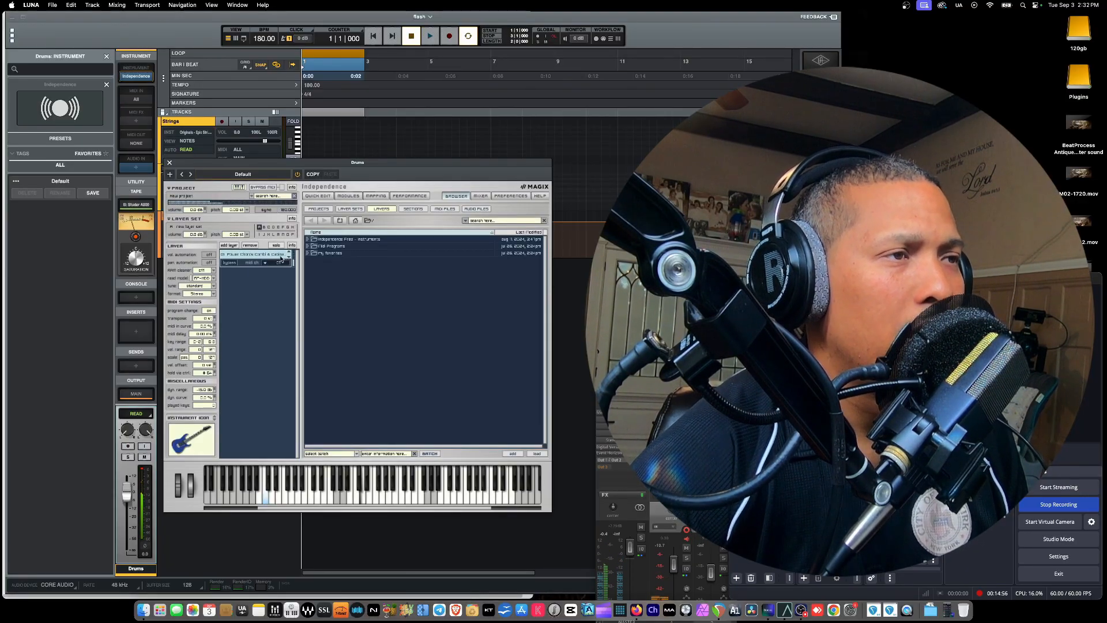
Replace the guitar layer with a drum kit preset and reopen the layer menu for loading
click(257, 254)
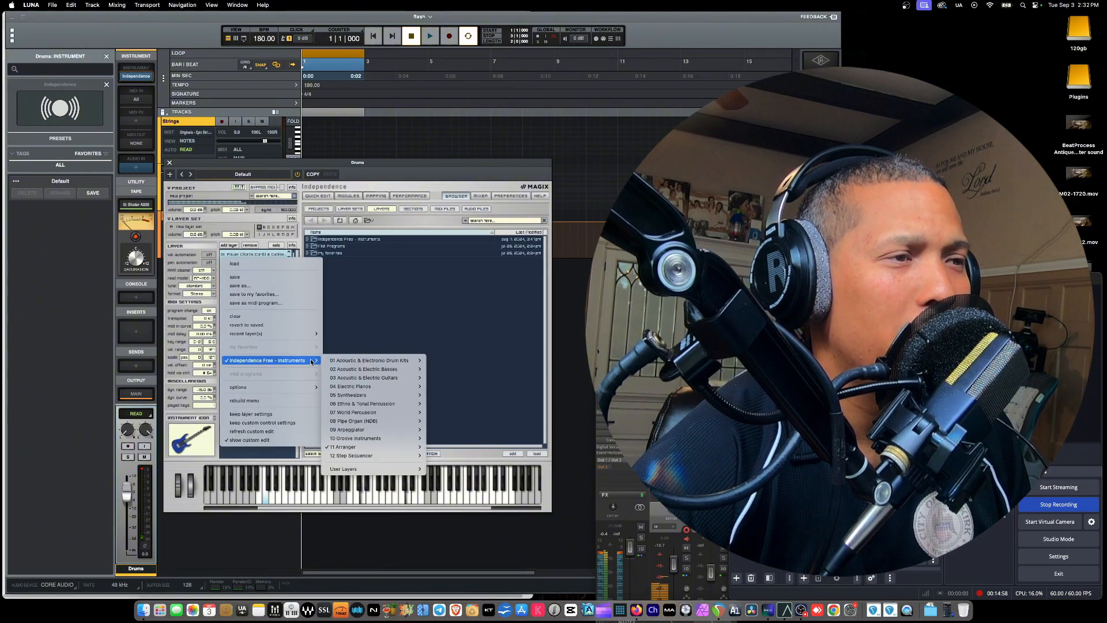
mouse_move(351, 454)
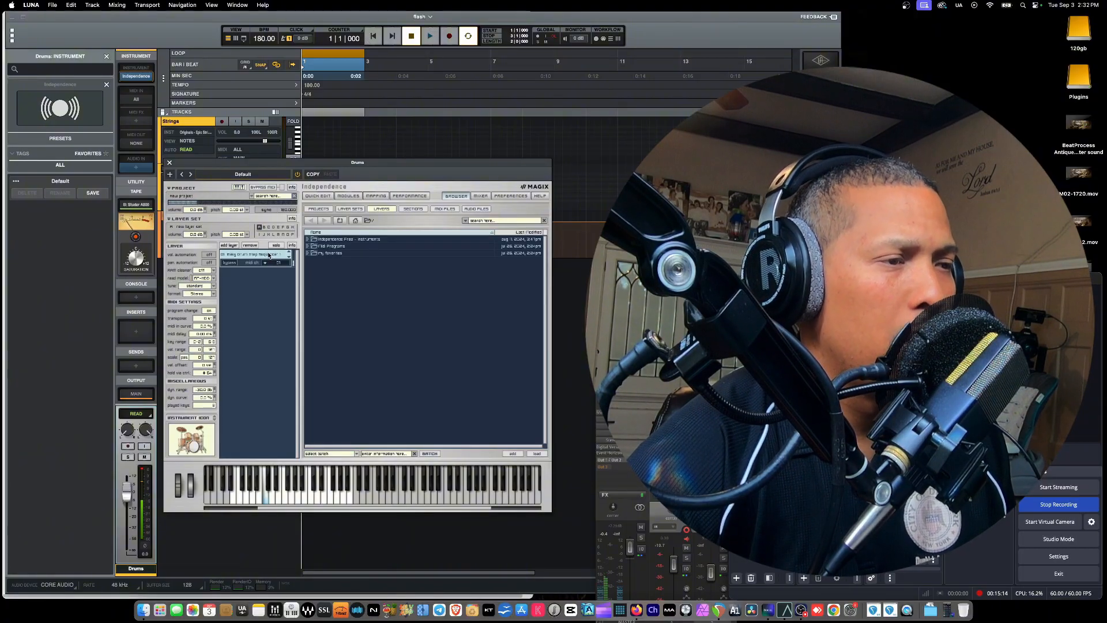
click(266, 254)
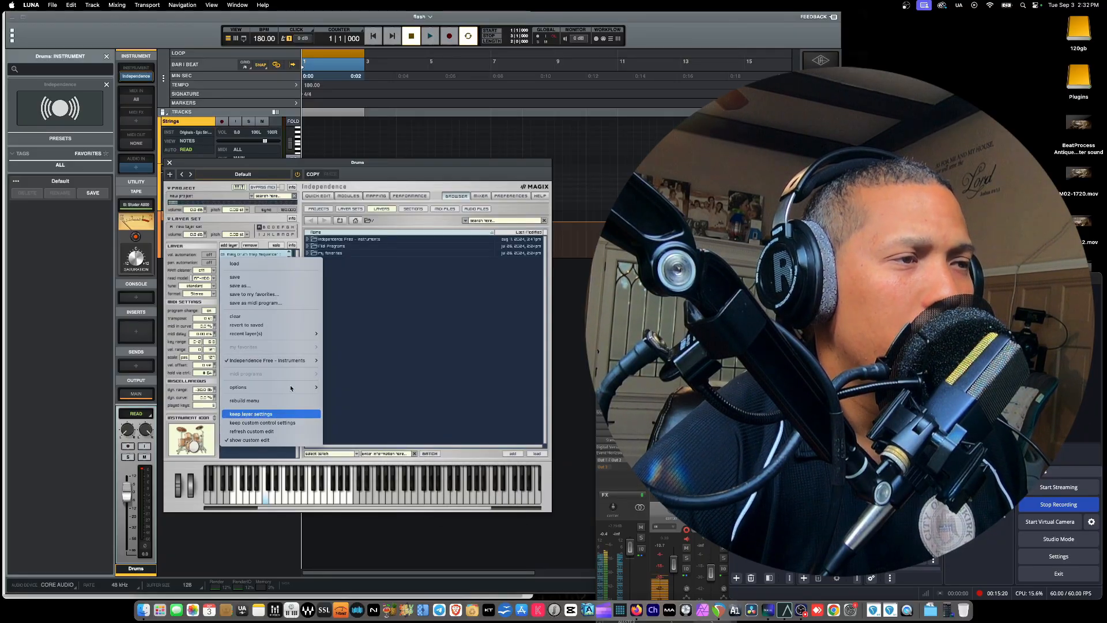
mouse_move(269, 360)
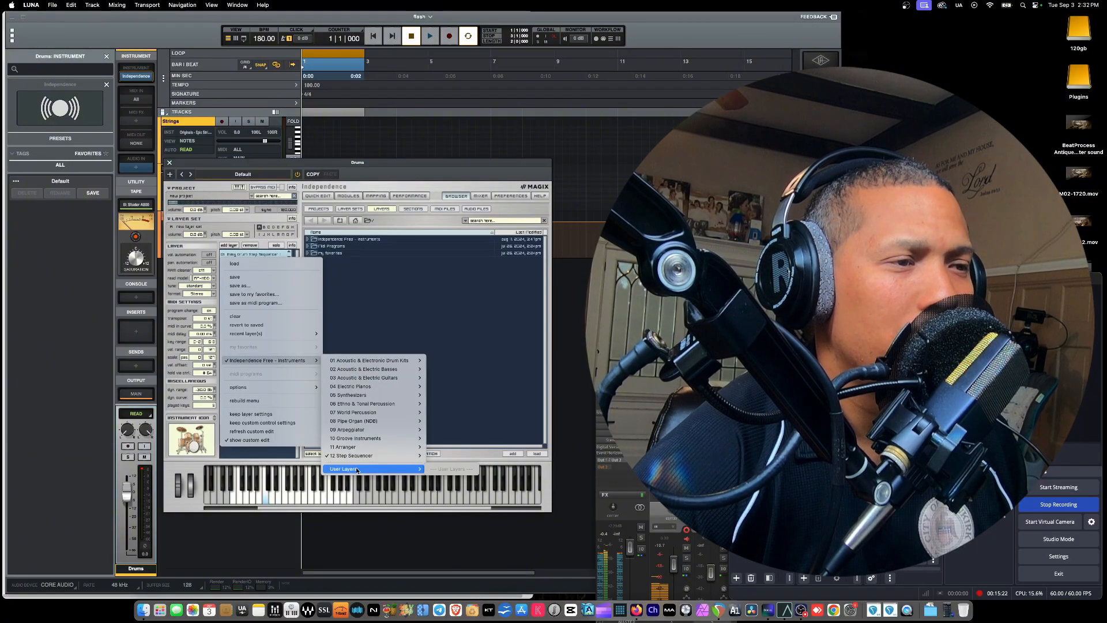
mouse_move(234, 263)
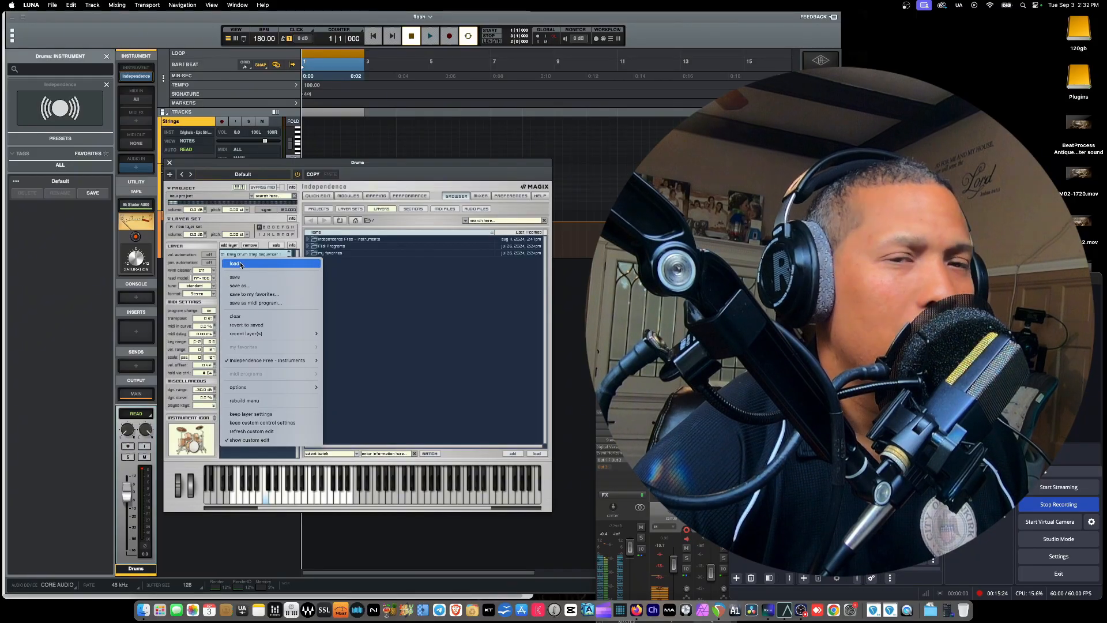
Load a custom layer from Plugins > Independence Pro Custom Layers, then return to the Plugins folder
click(235, 263)
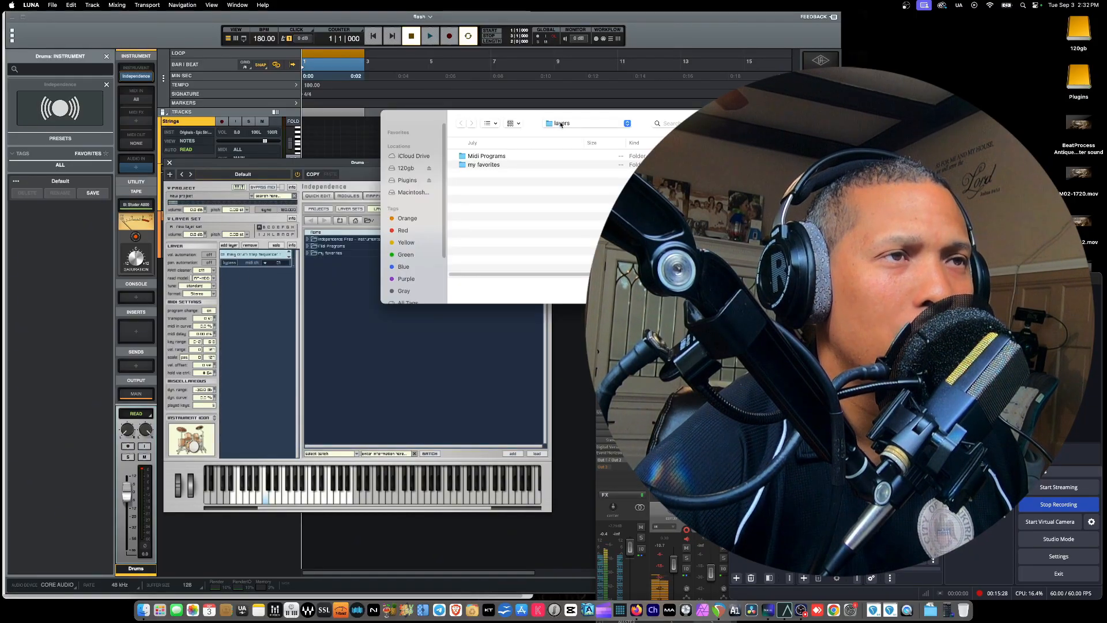
click(407, 180)
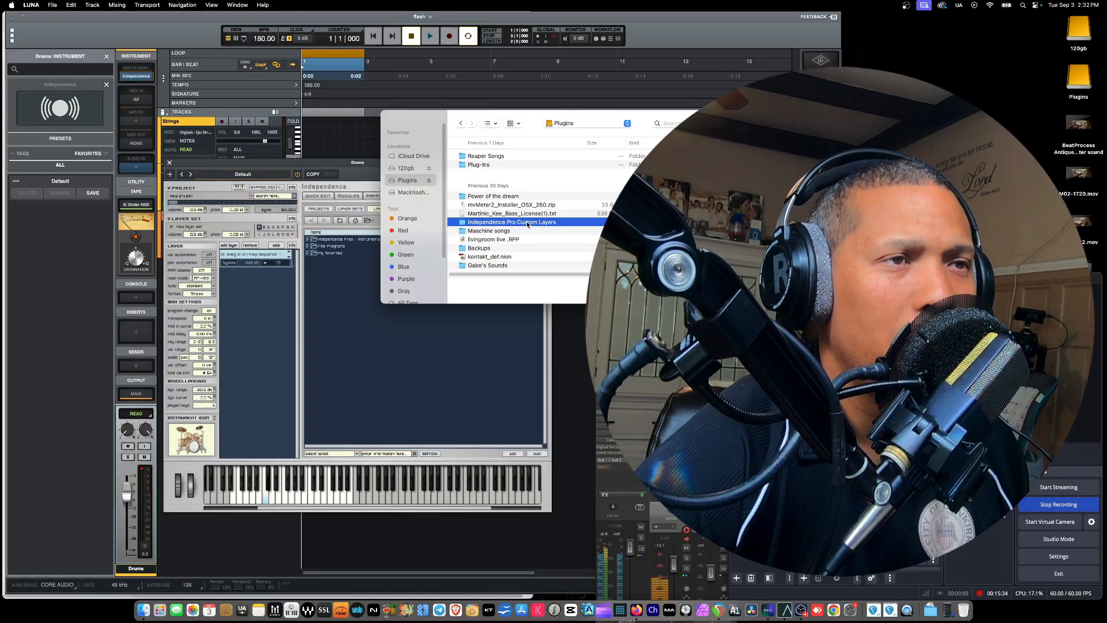
double_click(513, 221)
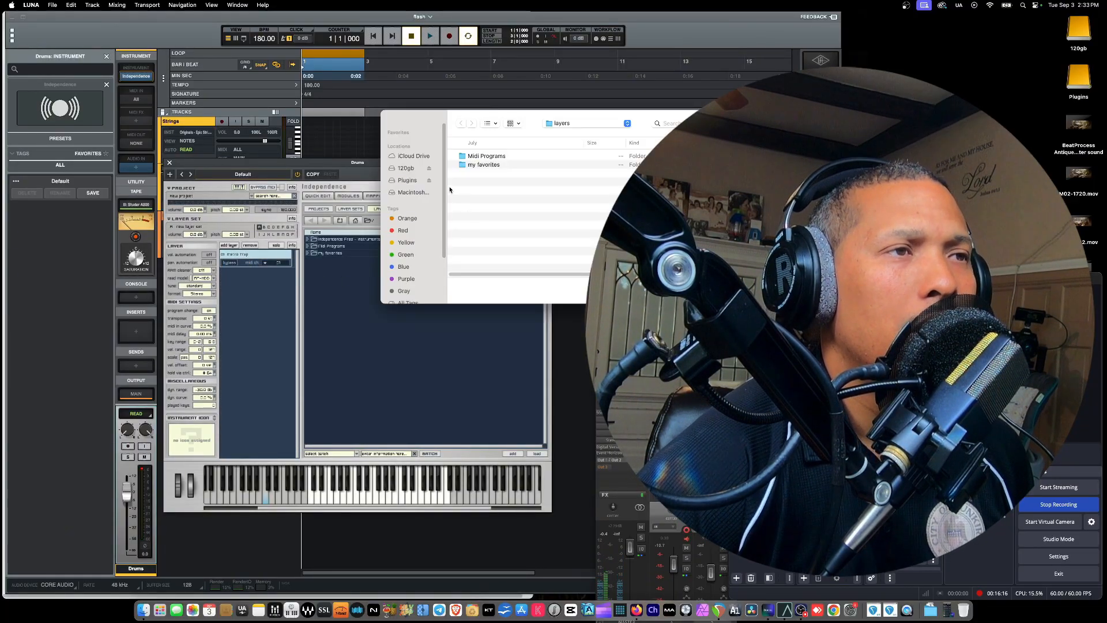
click(407, 180)
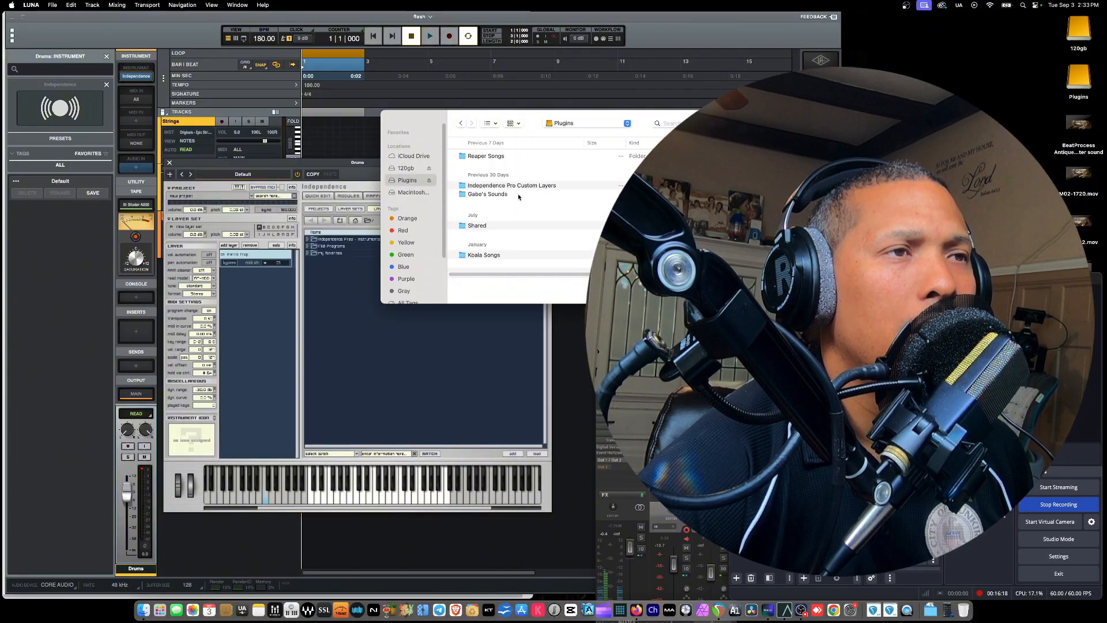